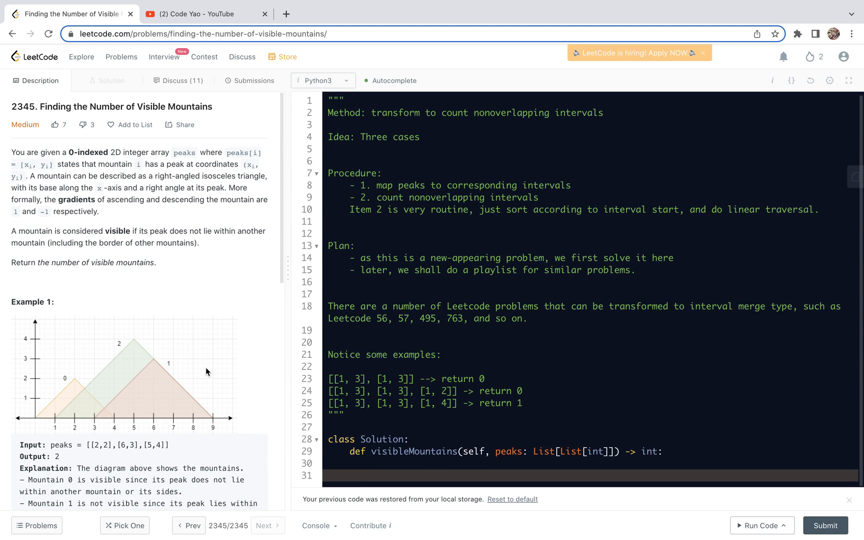
Scroll the problem description past Example 1 down to Example 2 and the Constraints
{"action": "left_click", "coordinate": [364, 475]}
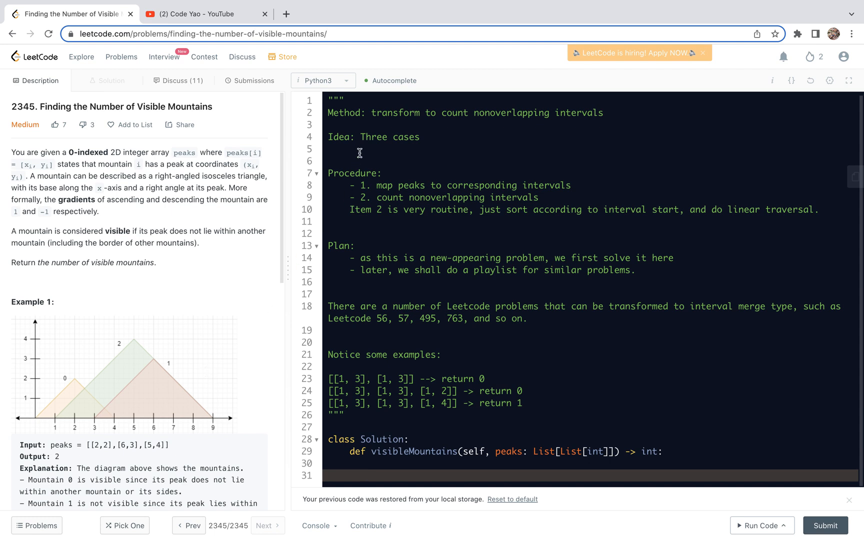
{"action": "mouse_move", "coordinate": [363, 119]}
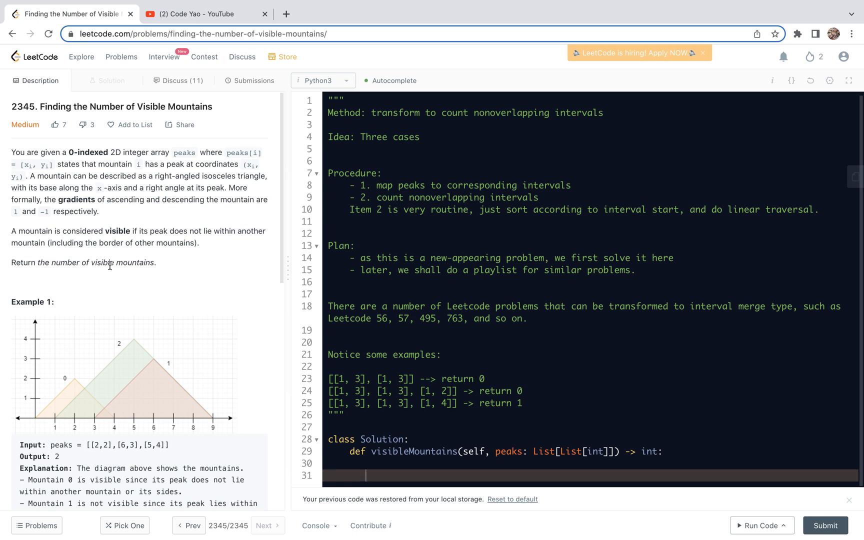
{"action": "scroll", "scroll_direction": "down", "scroll_amount": 3}
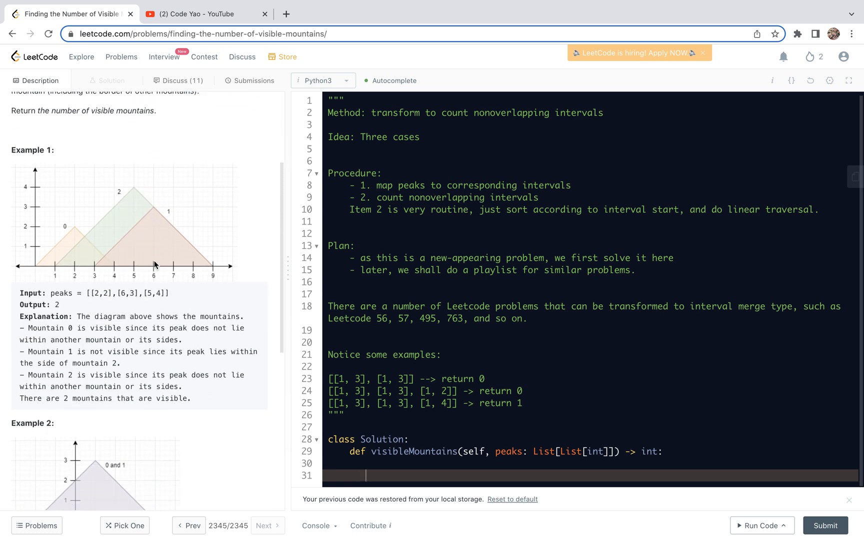
{"action": "scroll", "scroll_direction": "down", "scroll_amount": 3}
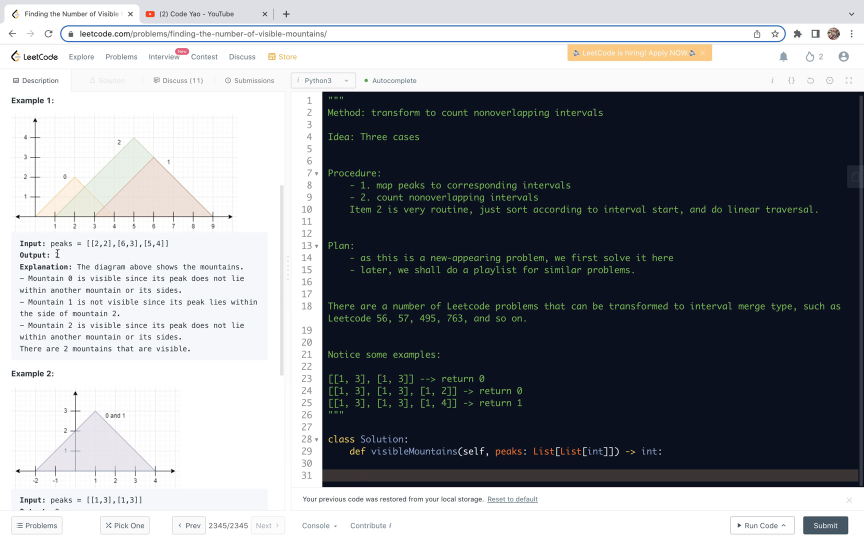
{"action": "scroll", "scroll_direction": "down", "scroll_amount": 3}
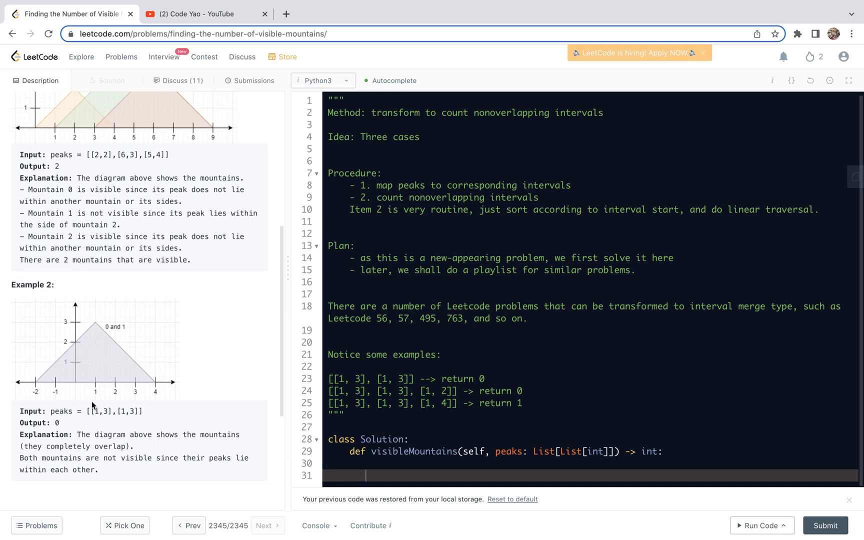
{"action": "scroll", "scroll_direction": "down", "scroll_amount": 3}
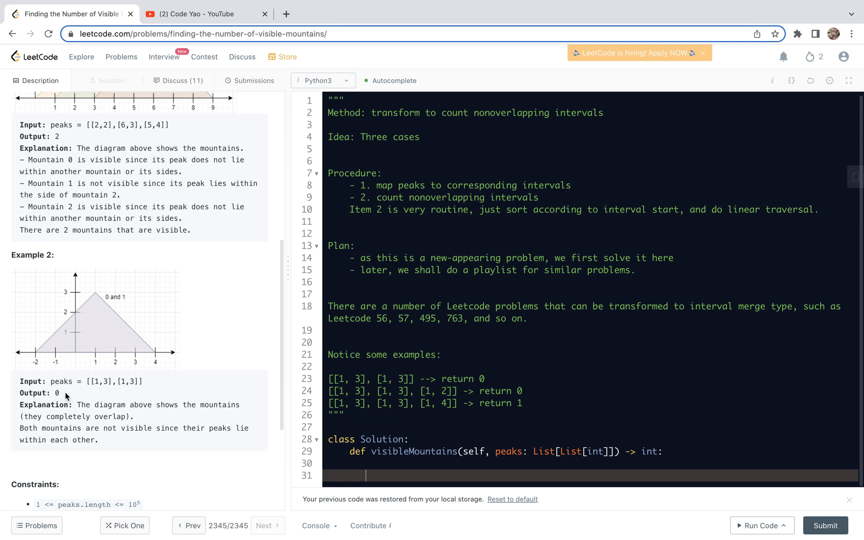
{"action": "scroll", "scroll_direction": "down", "scroll_amount": 3}
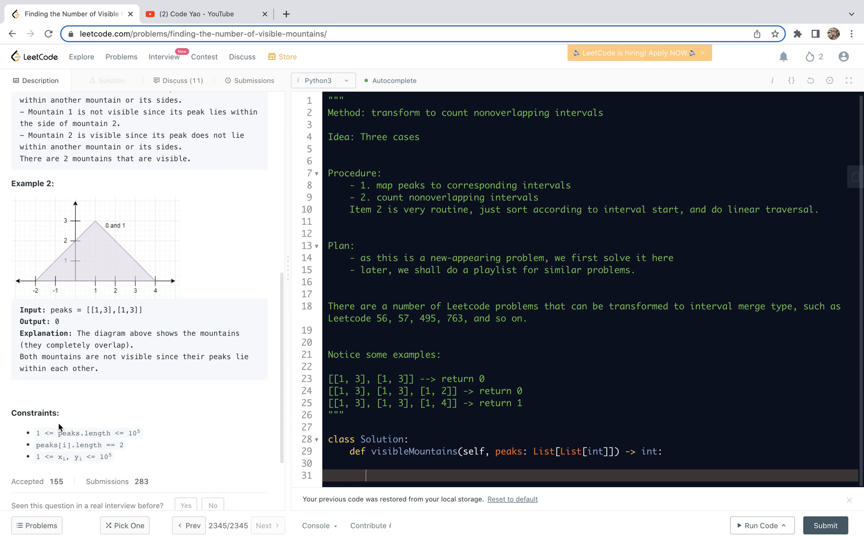
{"action": "mouse_move", "coordinate": [69, 431]}
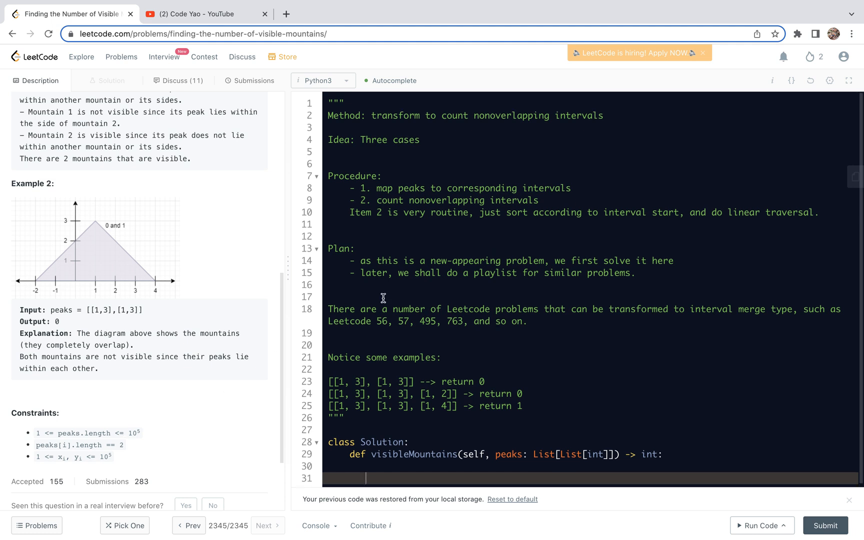
{"action": "mouse_move", "coordinate": [383, 199]}
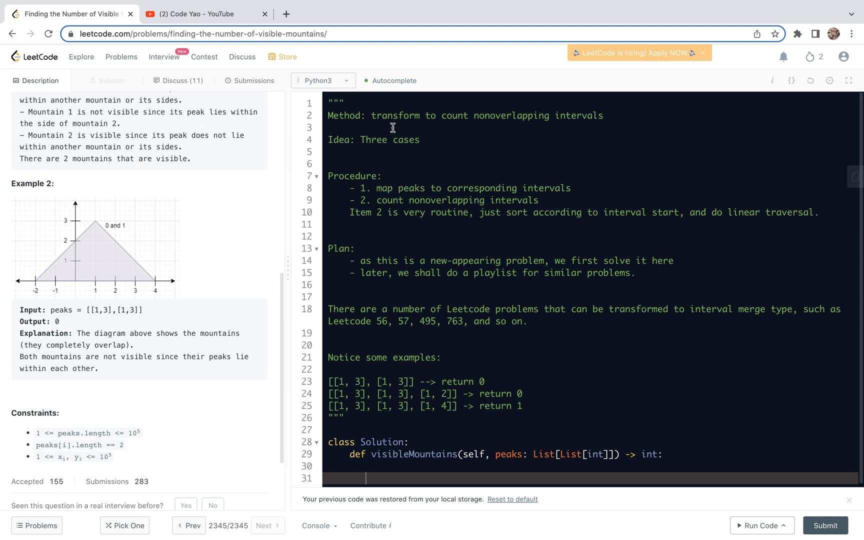
{"action": "mouse_move", "coordinate": [410, 125]}
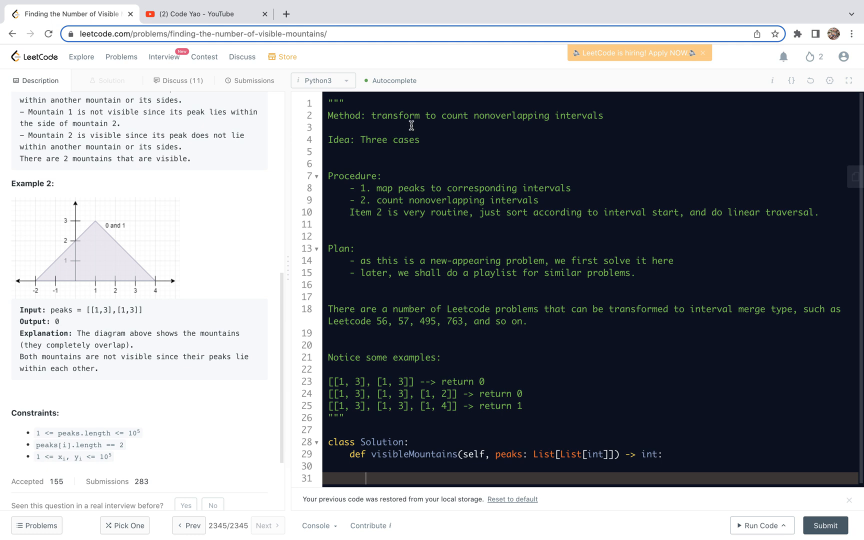
{"action": "mouse_move", "coordinate": [427, 124]}
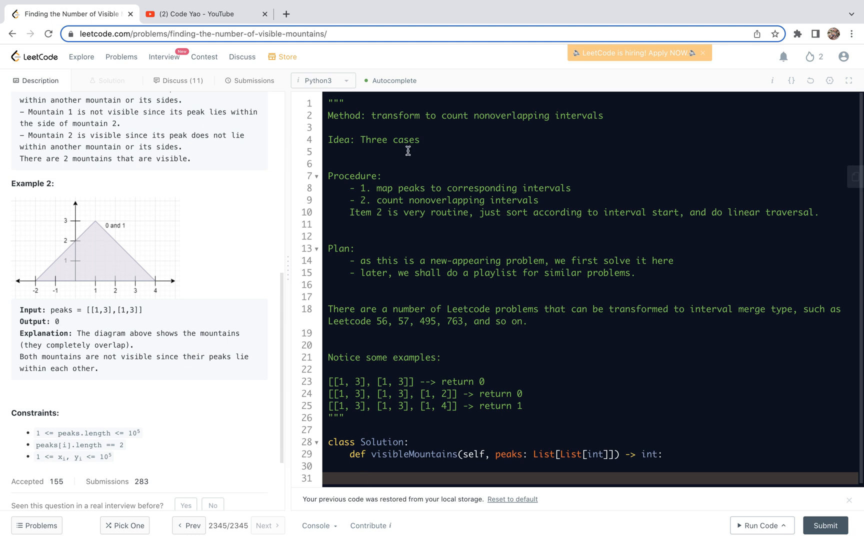
{"action": "mouse_move", "coordinate": [392, 156]}
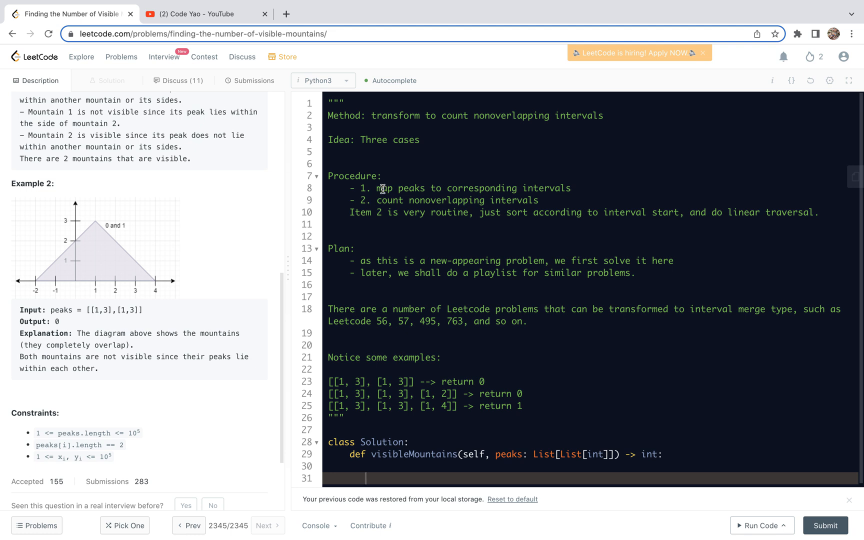
{"action": "mouse_move", "coordinate": [446, 188]}
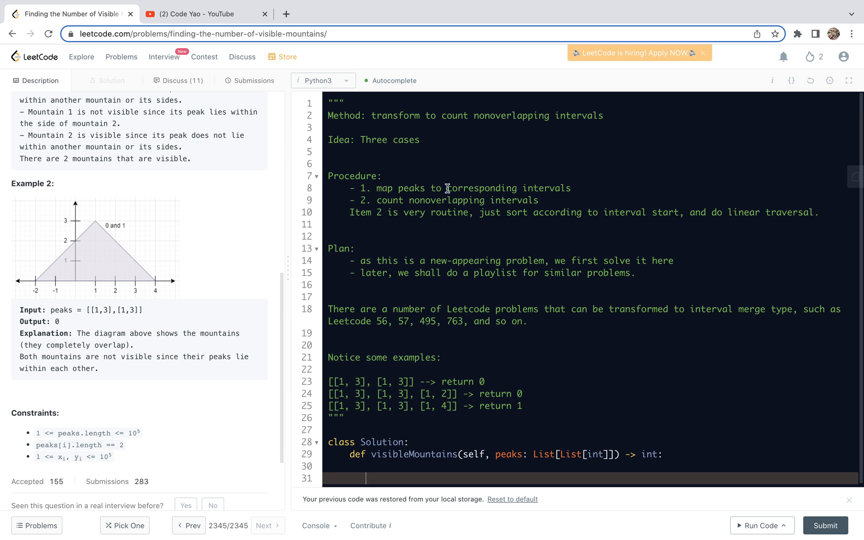
{"action": "mouse_move", "coordinate": [414, 215]}
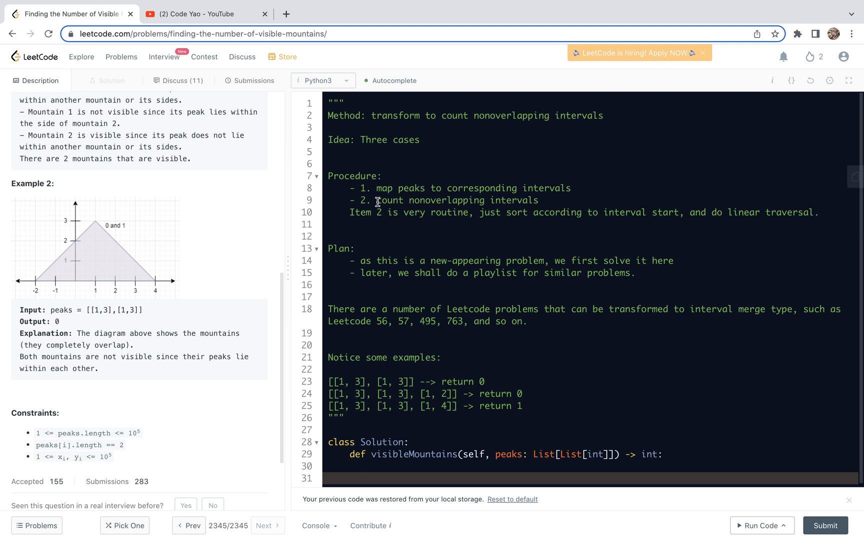
{"action": "mouse_move", "coordinate": [372, 217]}
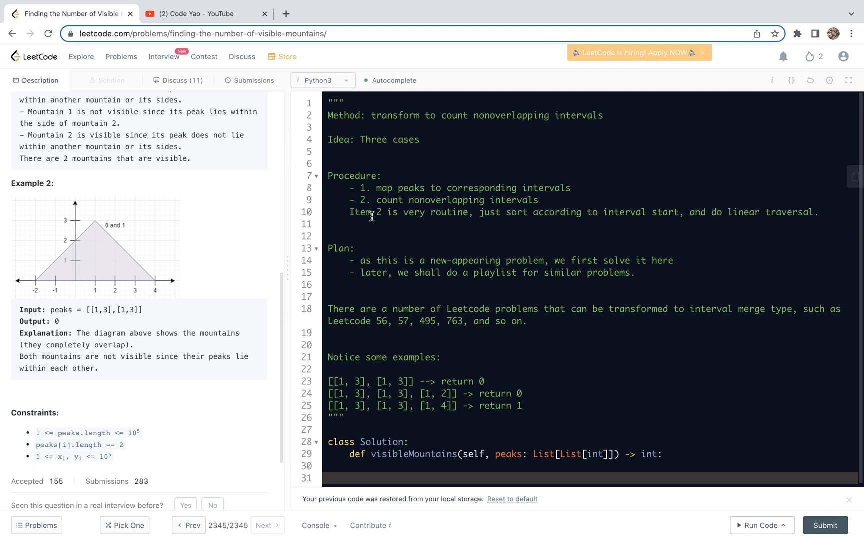
{"action": "mouse_move", "coordinate": [463, 215]}
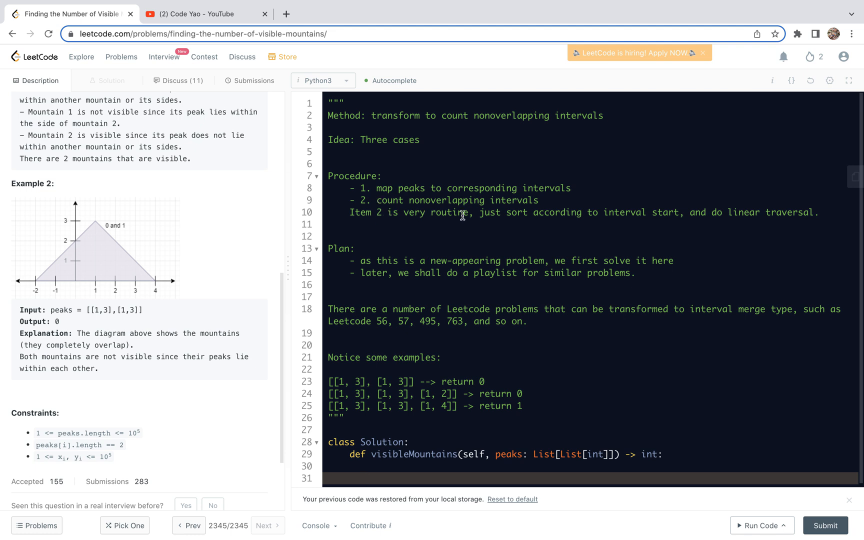
{"action": "mouse_move", "coordinate": [512, 216]}
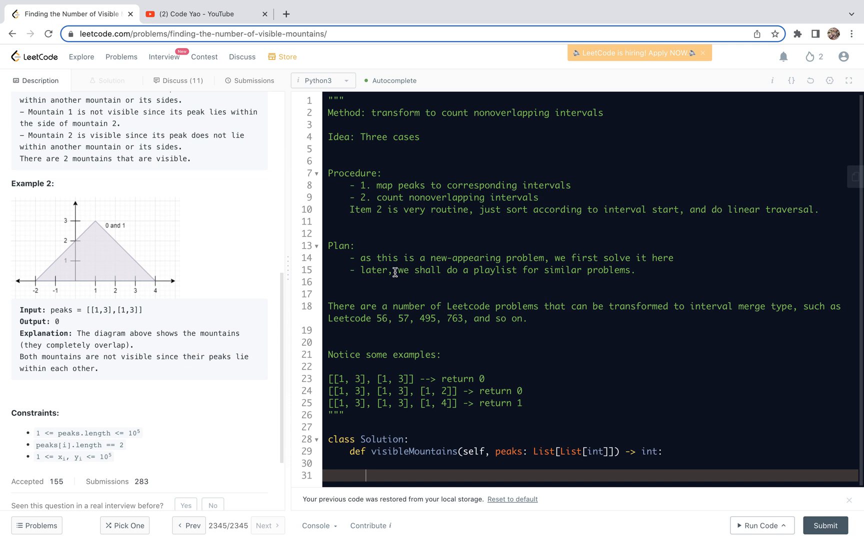
{"action": "mouse_move", "coordinate": [374, 299]}
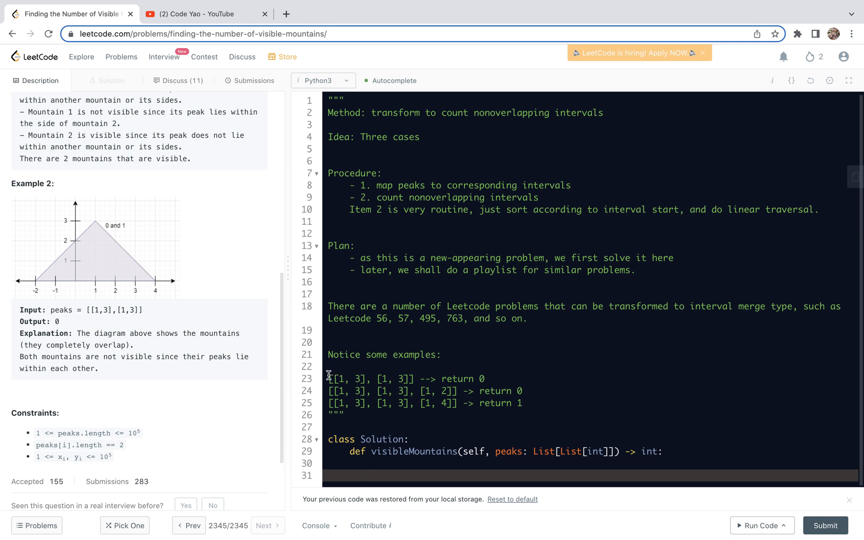
Highlight the three example interval cases, then start an indented line under the def
{"action": "left_click_drag", "start_coordinate": [328, 379], "coordinate": [520, 403]}
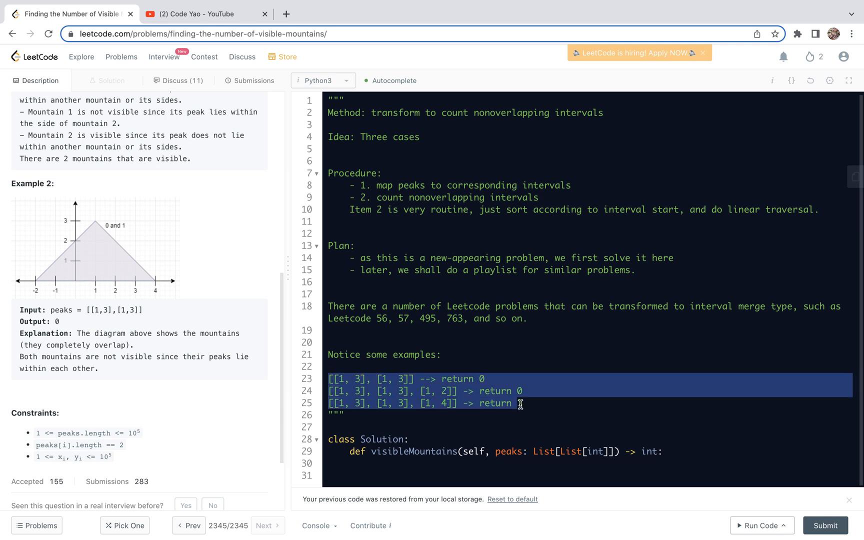
{"action": "type", "text": "1"}
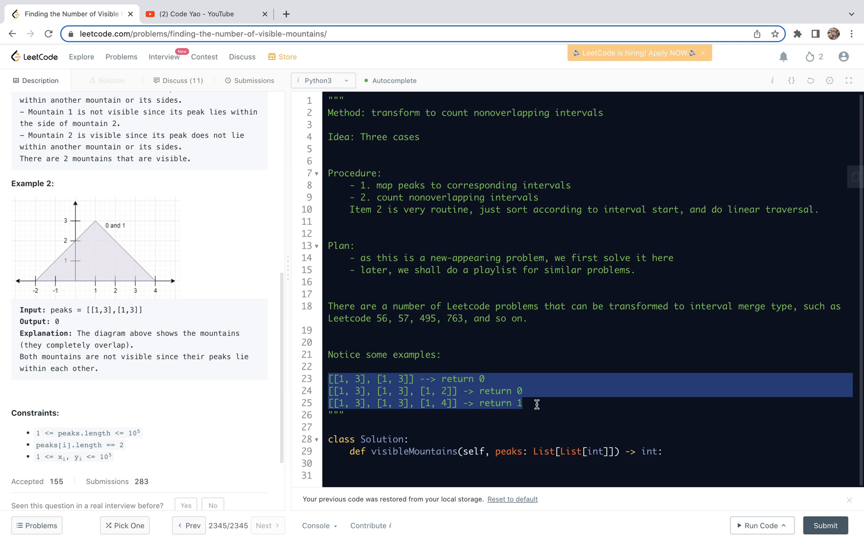
{"action": "mouse_move", "coordinate": [655, 444]}
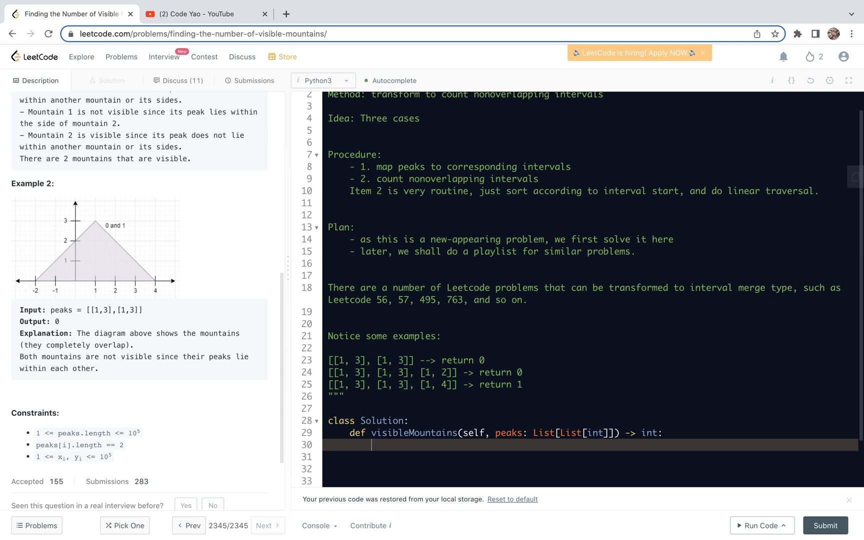
Add a '# 1. get intervals, sort' comment, build intervals (x - y, x + y), and call intervals.sort()
{"action": "type", "text": "# 1. prep:"}
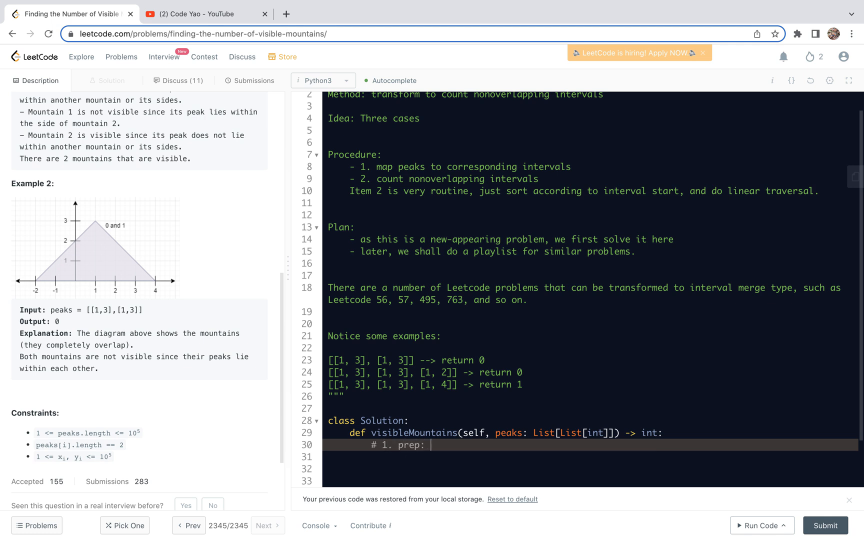
{"action": "type", "text": "get"}
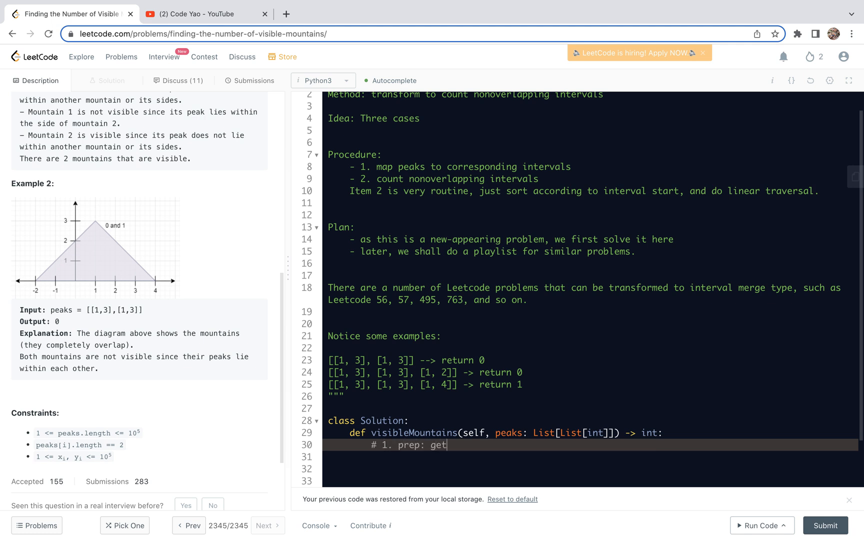
{"action": "type", "text": "intervals,"}
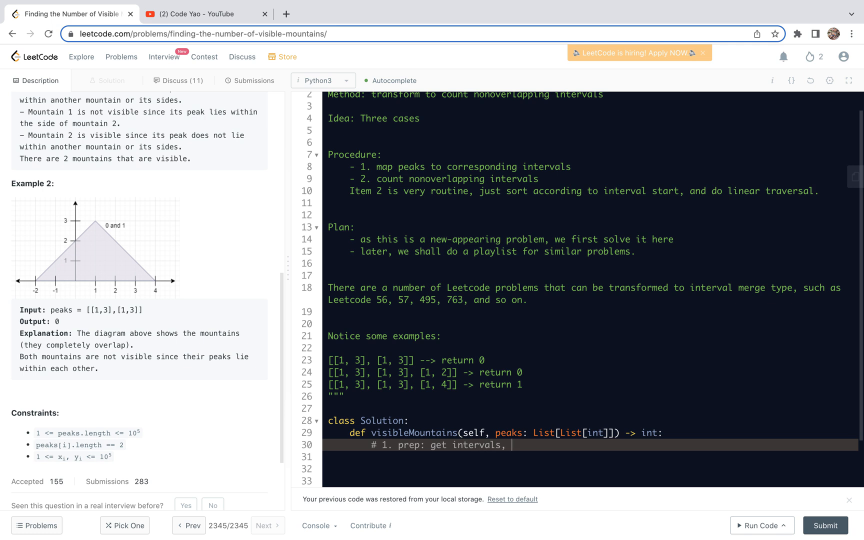
{"action": "type", "text": "sort"}
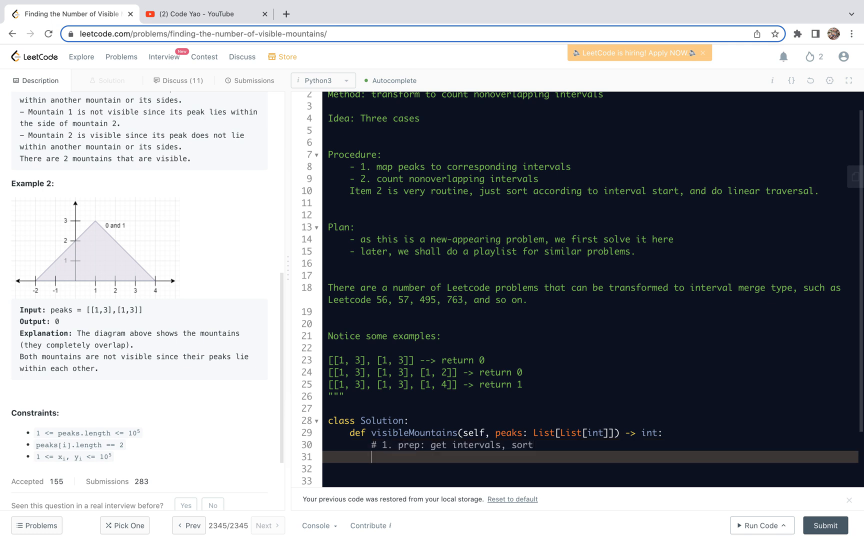
{"action": "type", "text": "i"}
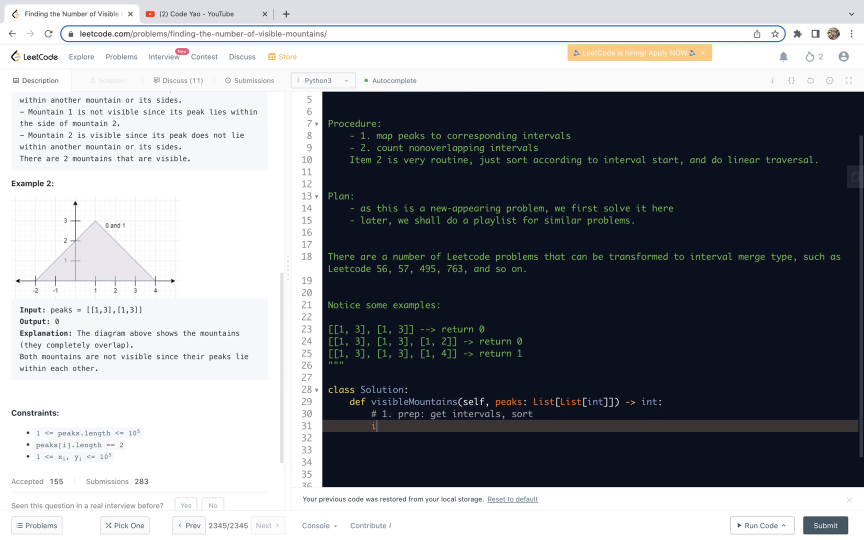
{"action": "type", "text": "ntervals = [(x - y, x + y"}
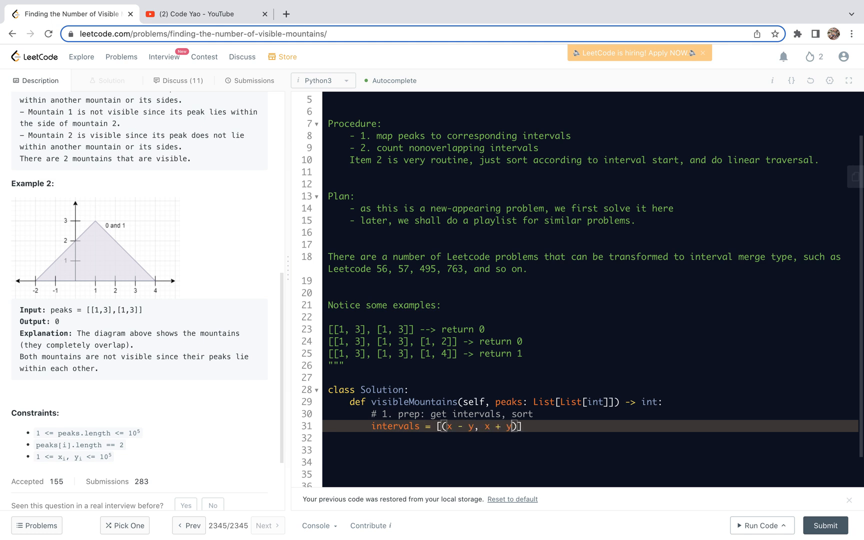
{"action": "type", "text": "for x, y in peaks"}
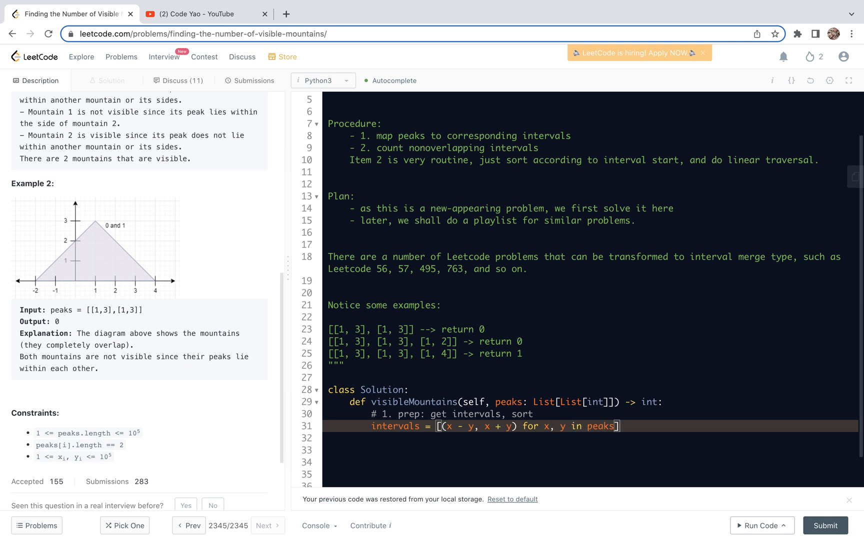
{"action": "type", "text": "interv"}
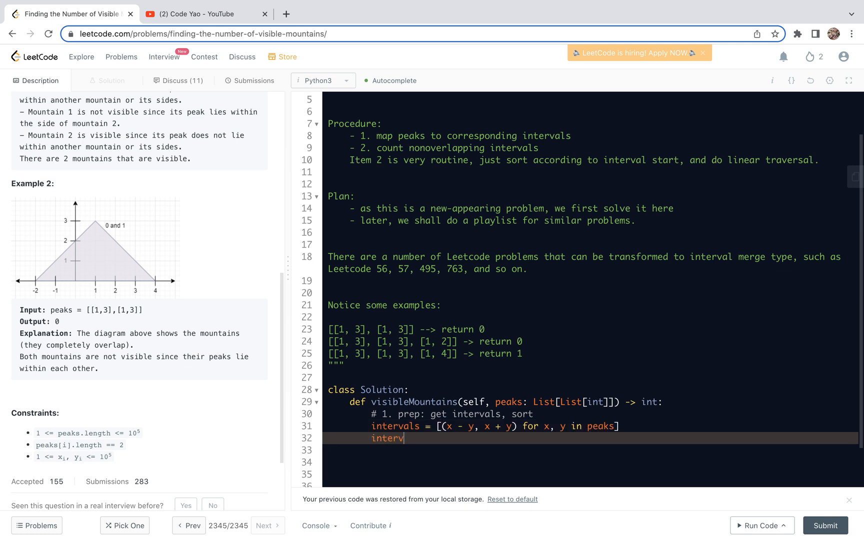
{"action": "type", "text": "als.sort"}
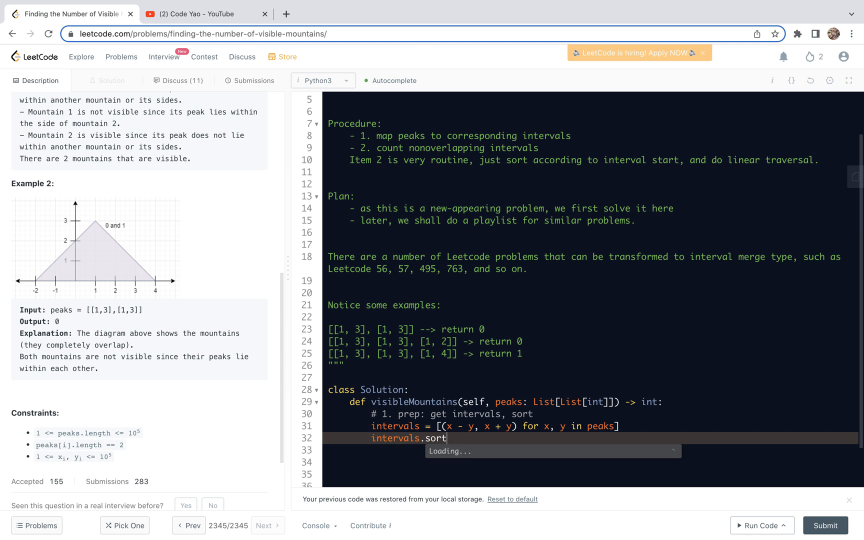
{"action": "type", "text": "()"}
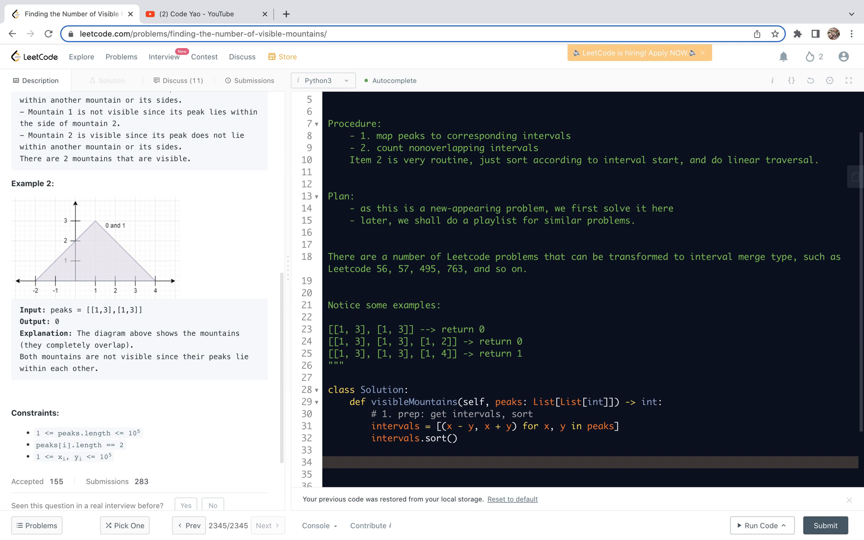
Add '# cnt and linear traversal', cnt = 0, and s, e = -float("inf"), -float("inf")
{"action": "type", "text": "# cnt and"}
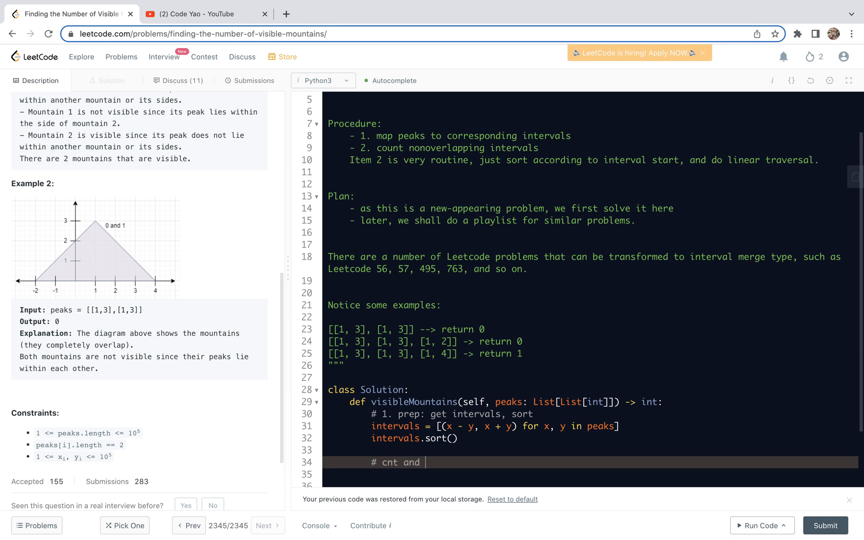
{"action": "type", "text": "linear traversal"}
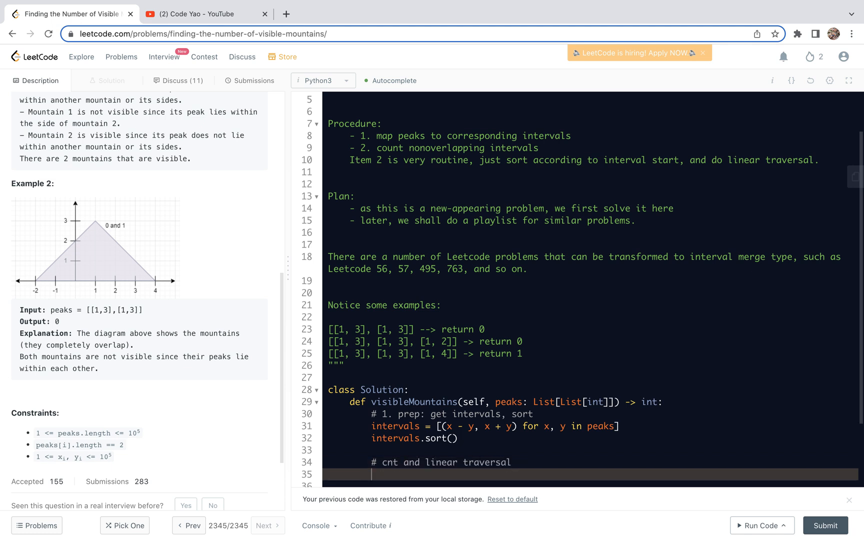
{"action": "scroll", "scroll_direction": "down", "scroll_amount": 3}
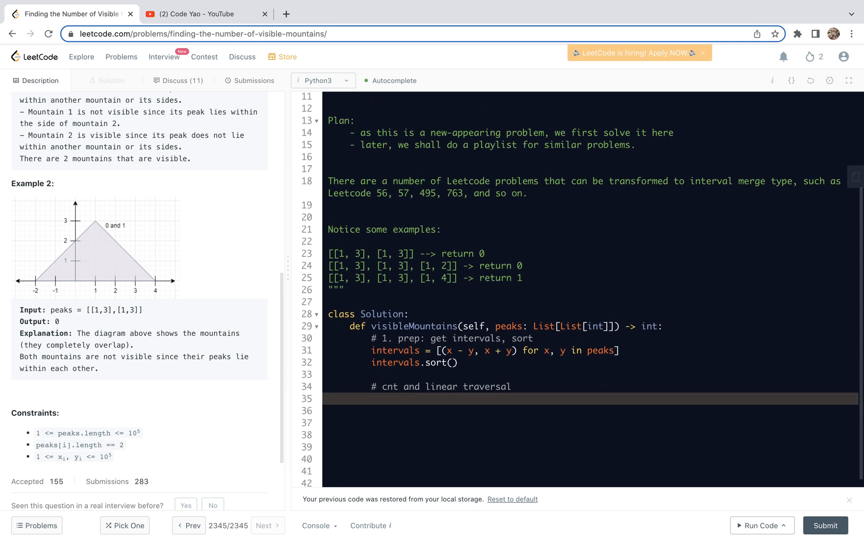
{"action": "type", "text": "cnt = 0"}
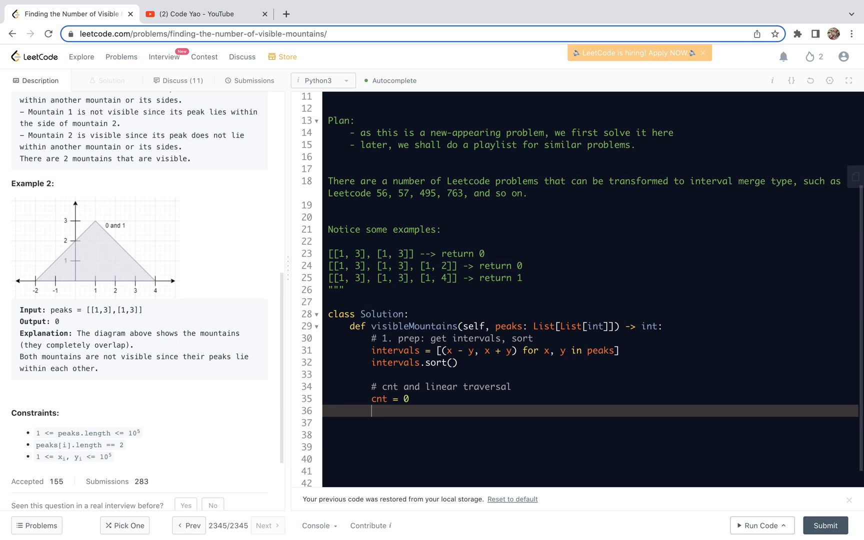
{"action": "type", "text": "s, e ="}
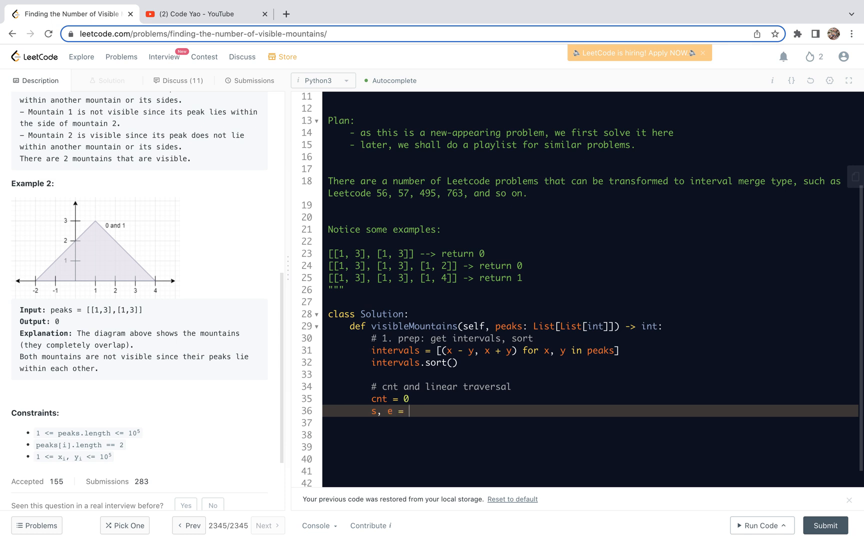
{"action": "mouse_move", "coordinate": [645, 426]}
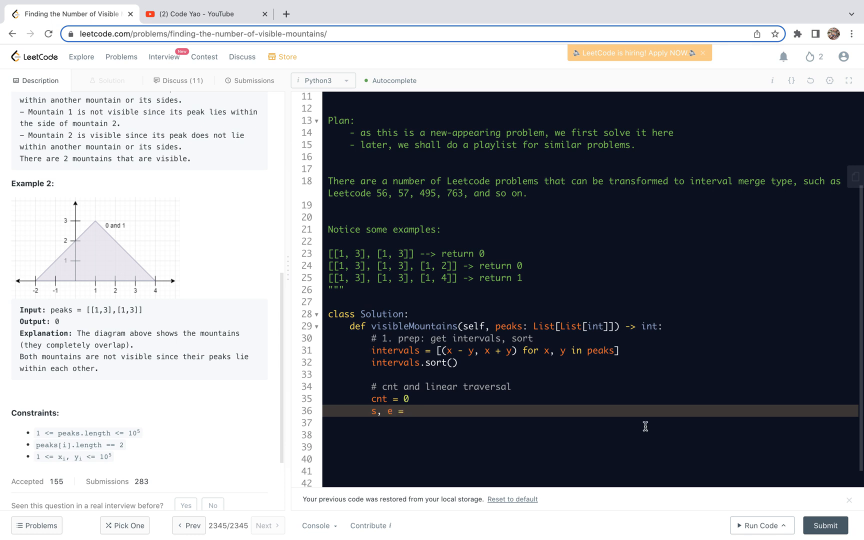
{"action": "mouse_move", "coordinate": [595, 439]}
{"action": "type", "text": " -float(\""}
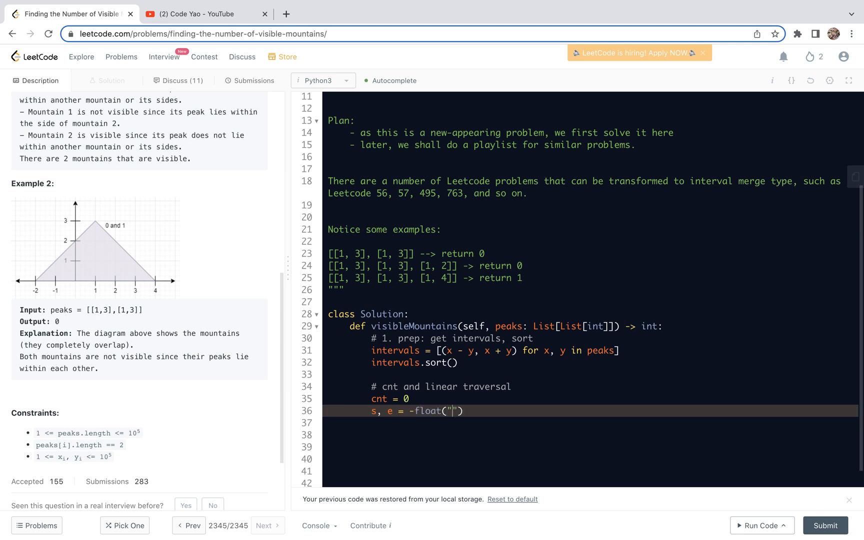
{"action": "type", "text": "inf\"), -float(\"i\")"}
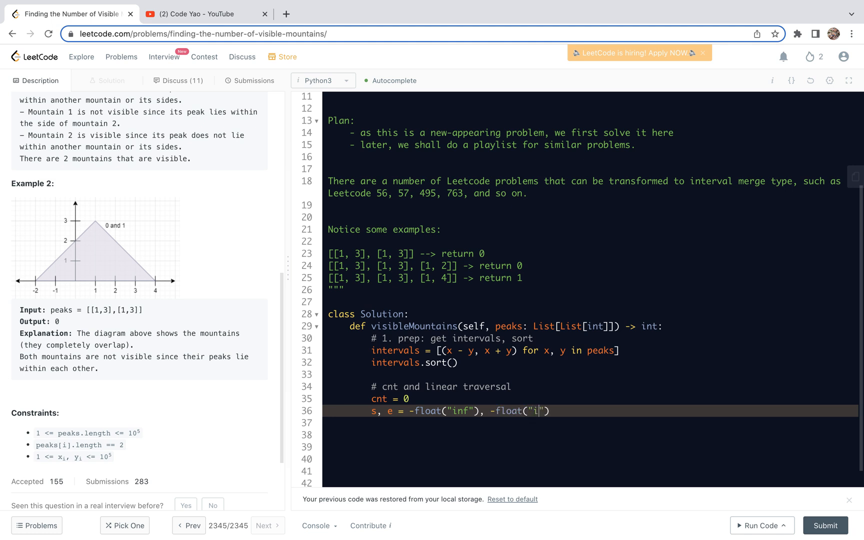
{"action": "type", "text": "nf"}
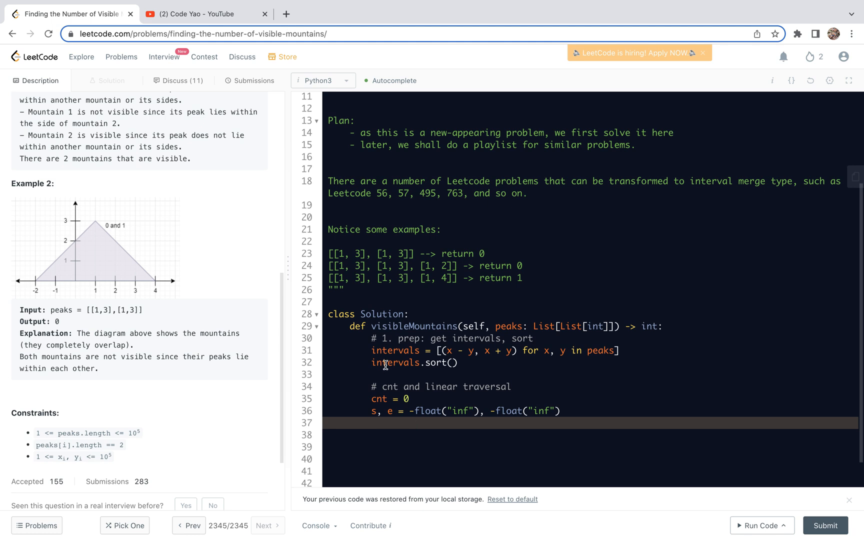
Start a 'for a, b in intervals:' loop with a comment for coinciding left ends
{"action": "type", "text": "f"}
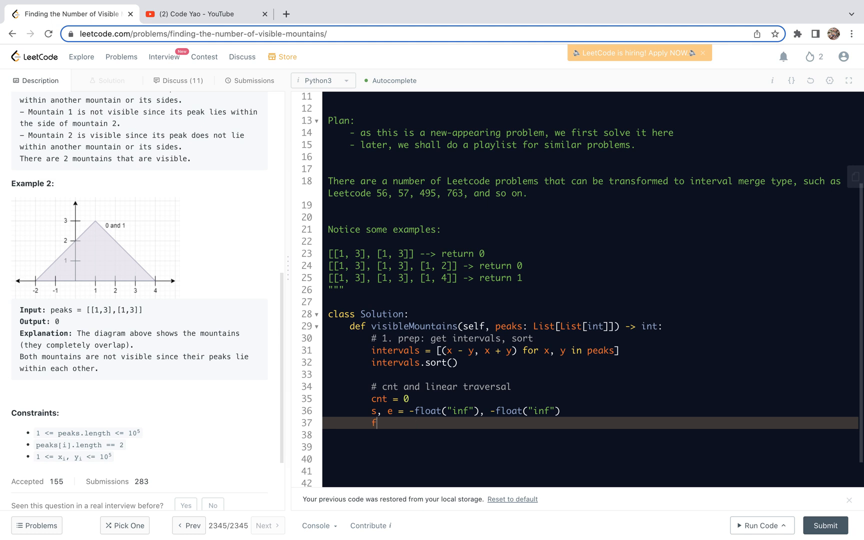
{"action": "type", "text": "or a, b in"}
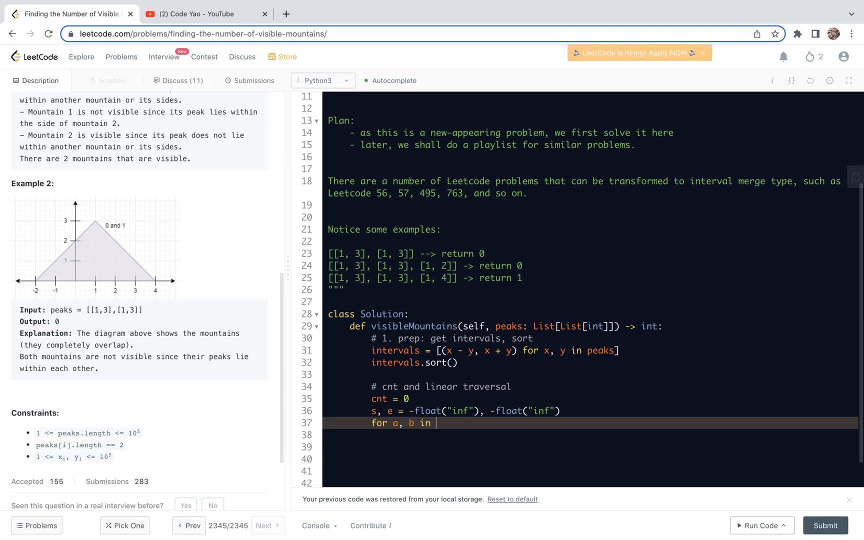
{"action": "type", "text": "inter"}
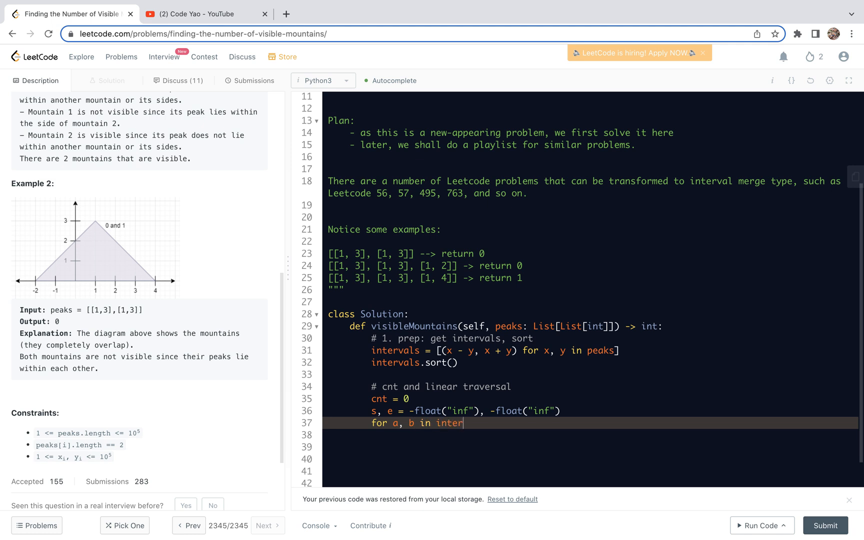
{"action": "type", "text": "vals:"}
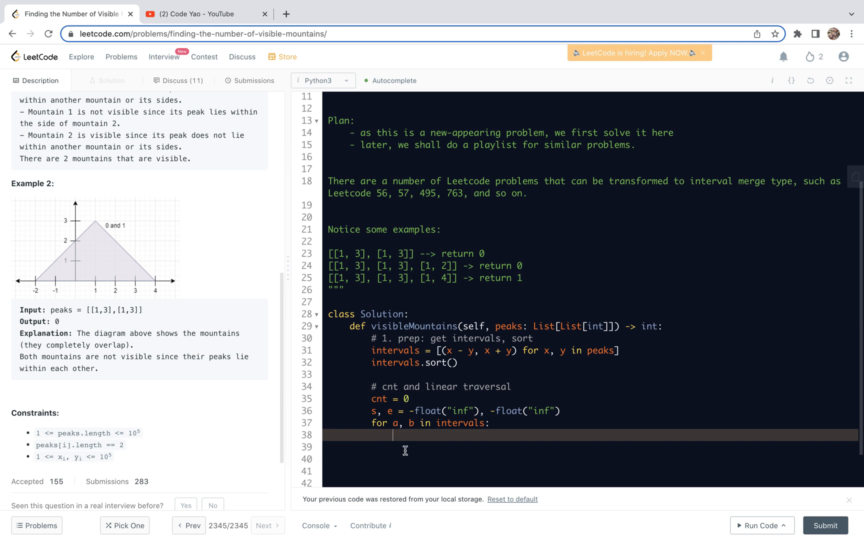
{"action": "type", "text": "#"}
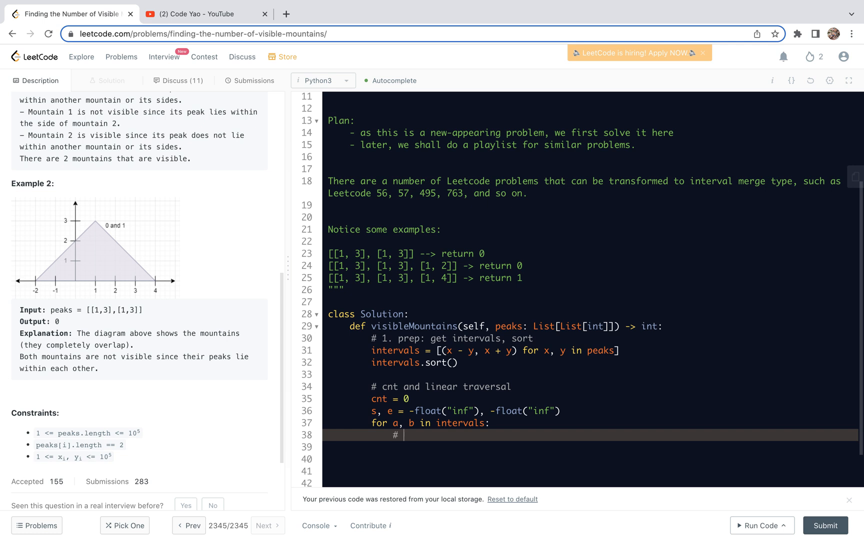
{"action": "type", "text": "left ends"}
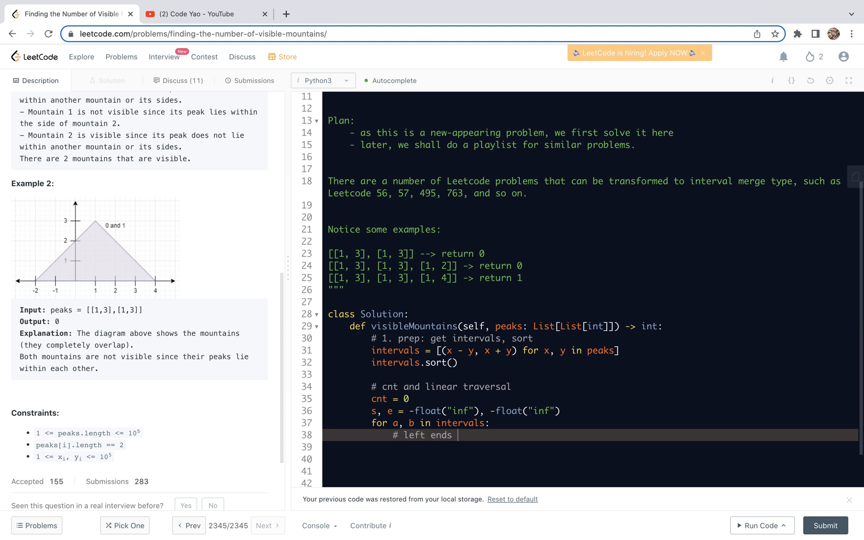
{"action": "type", "text": "coincide"}
{"action": "left_click", "coordinate": [591, 447]}
{"action": "type", "text": "if a"}
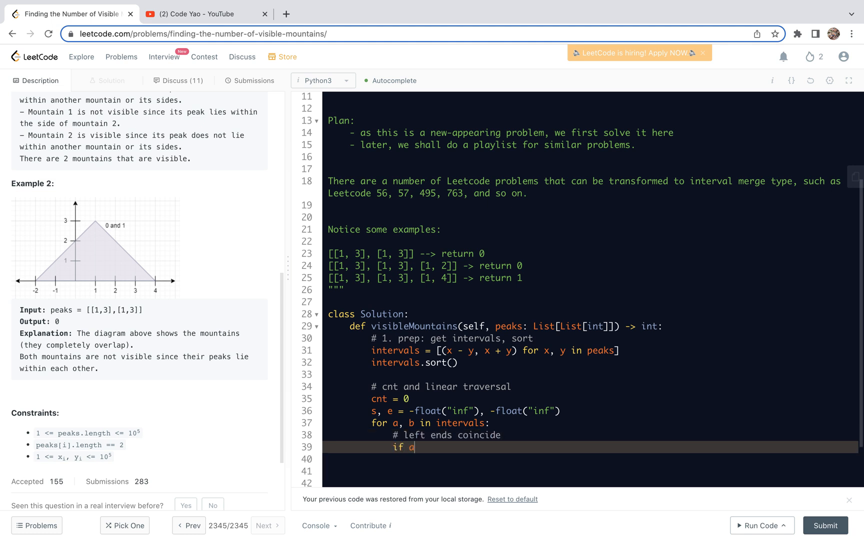
Inside, if a == s and b > e, set s, e = a, b and increment cnt
{"action": "type", "text": "== s:"}
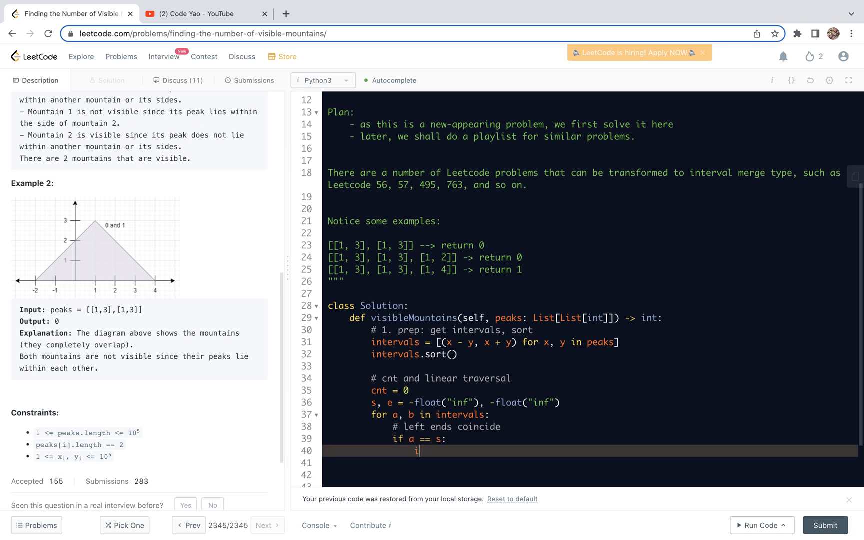
{"action": "type", "text": "if b > e"}
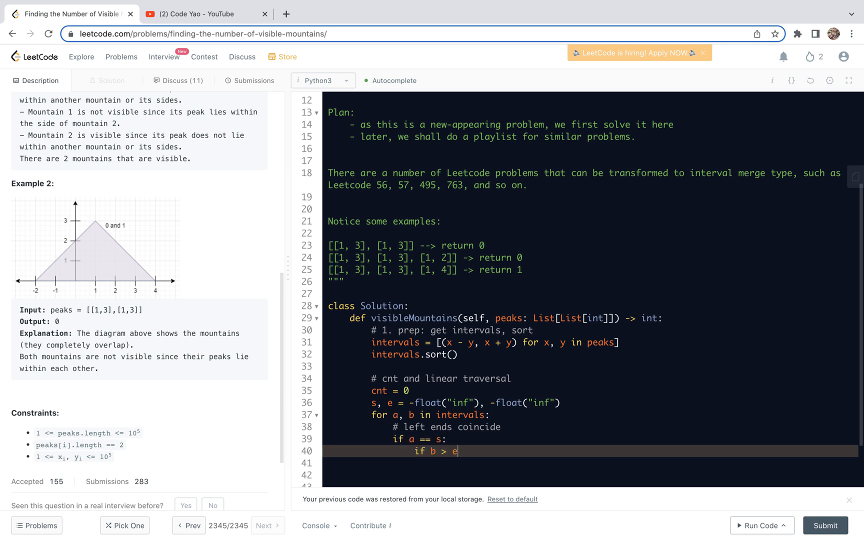
{"action": "key", "text": "enter"}
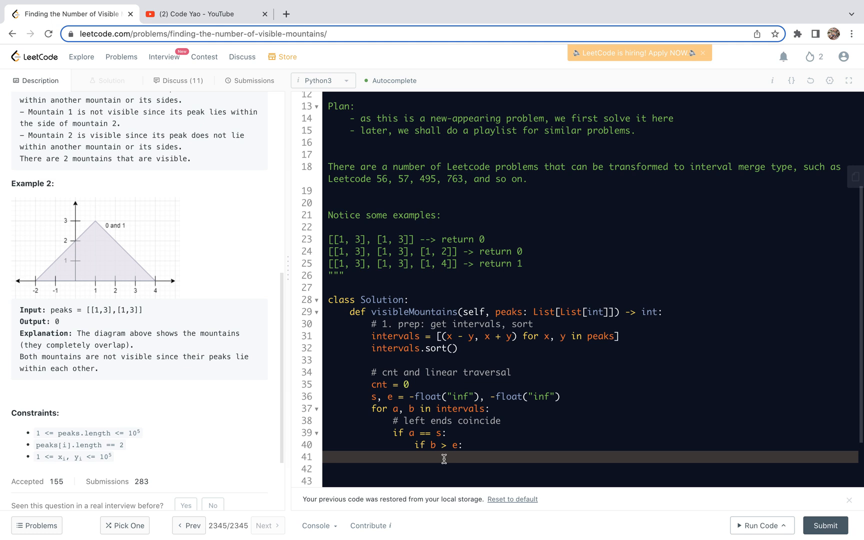
{"action": "type", "text": "s, e ="}
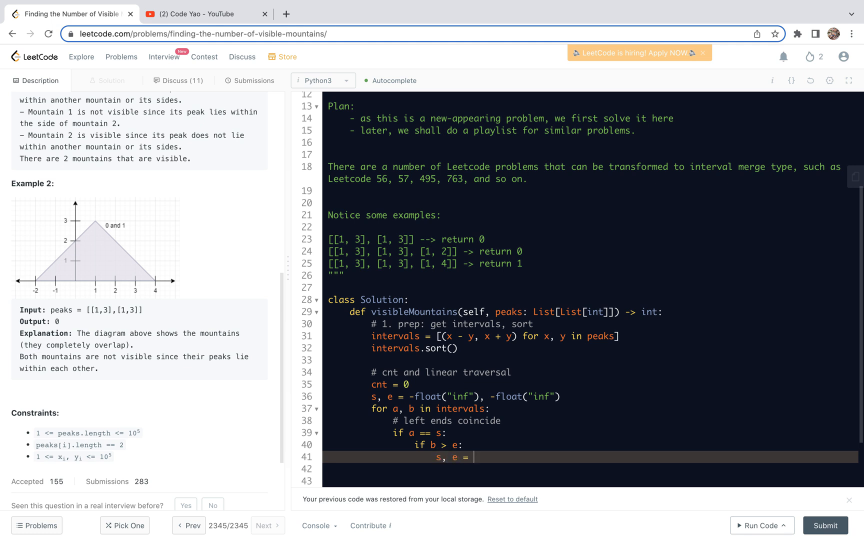
{"action": "type", "text": "a, b"}
{"action": "left_click", "coordinate": [590, 468]}
{"action": "type", "text": "cnt +="}
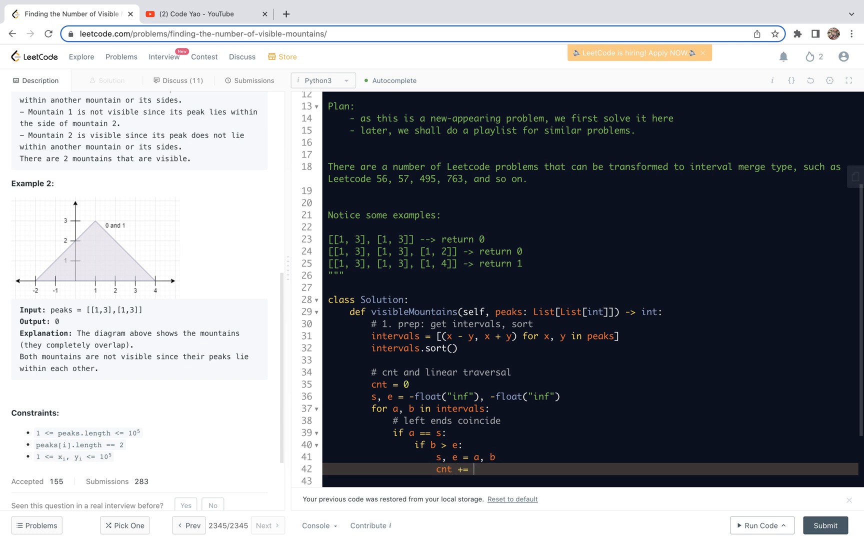
{"action": "type", "text": "1"}
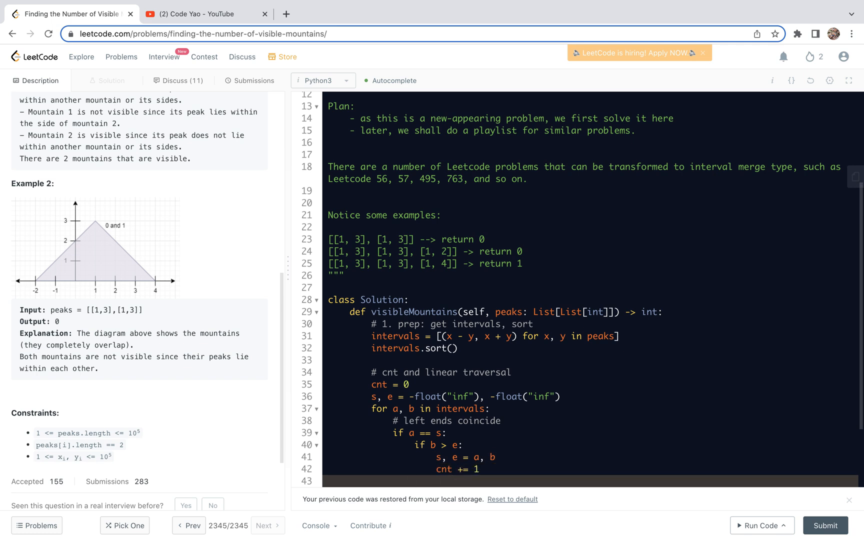
{"action": "scroll", "scroll_direction": "down", "scroll_amount": 3}
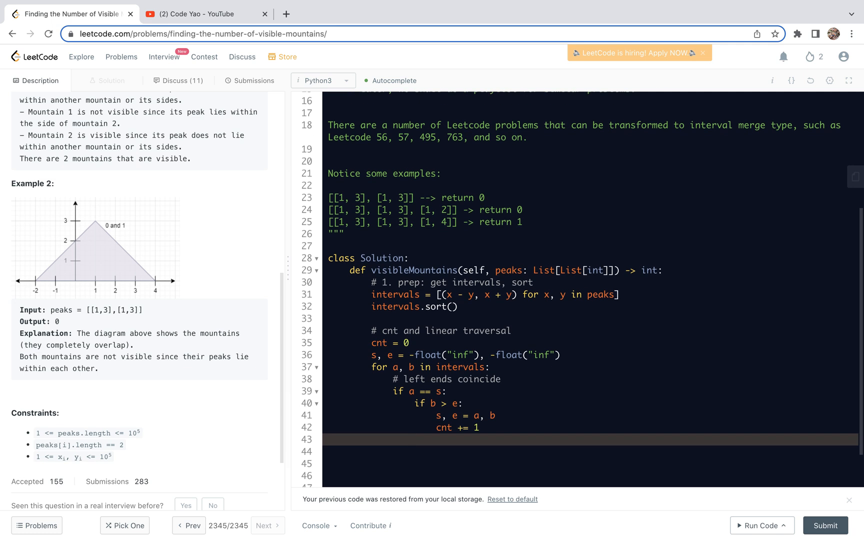
Add an example comment converting peak [1, 3] to interval [-2, 4]
{"action": "left_click", "coordinate": [414, 439]}
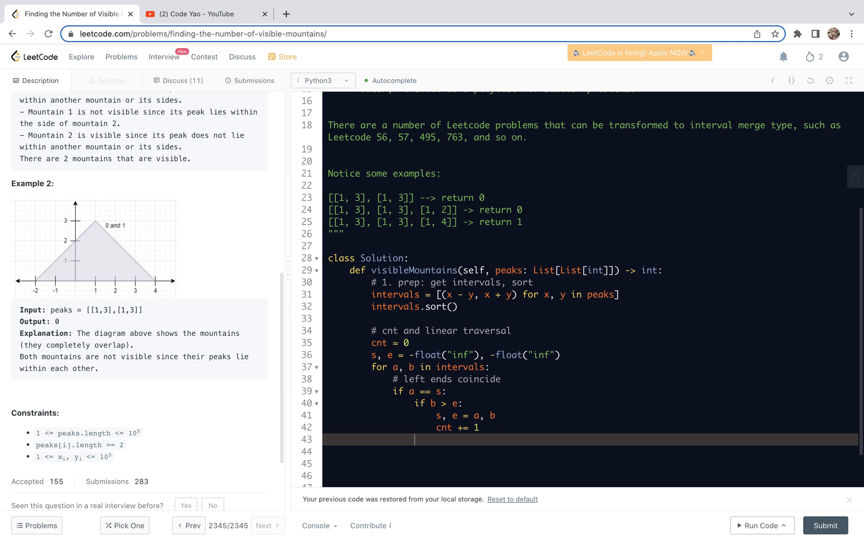
{"action": "type", "text": "#"}
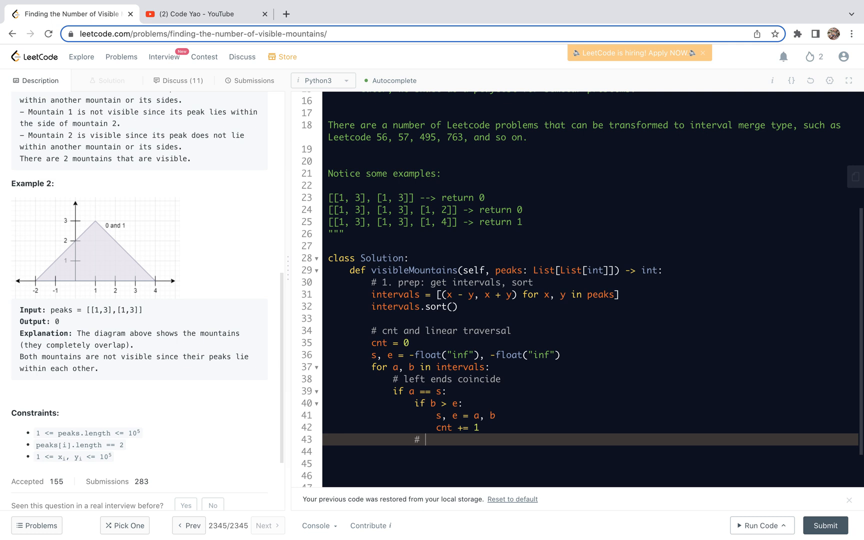
{"action": "type", "text": "[1]"}
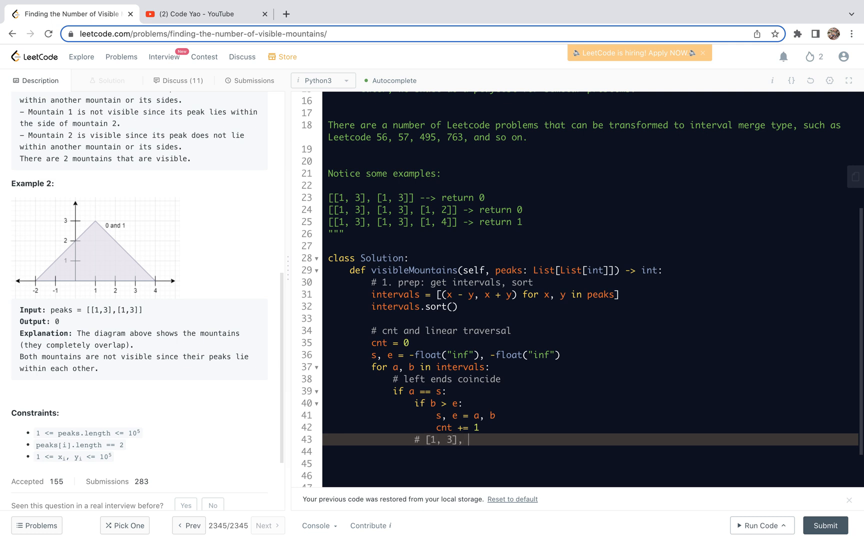
{"action": "type", "text": "[1, 3] -> [-2,"}
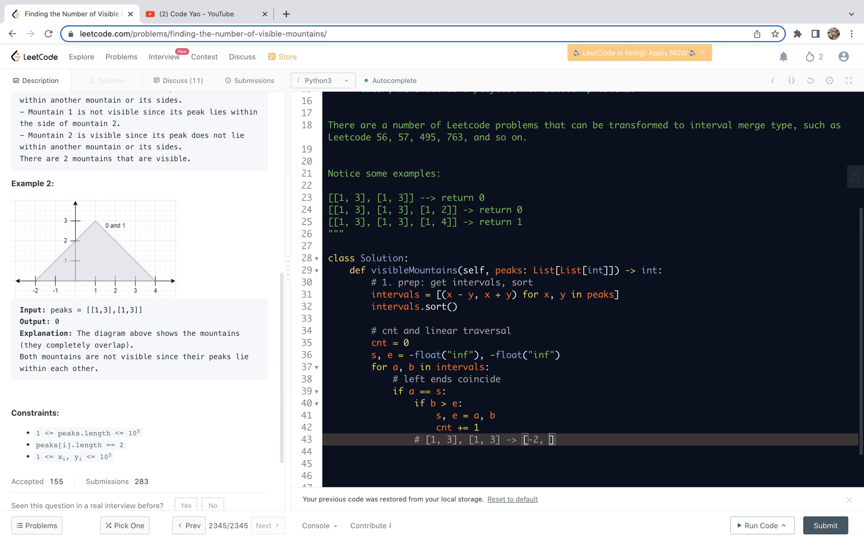
{"action": "type", "text": "4"}
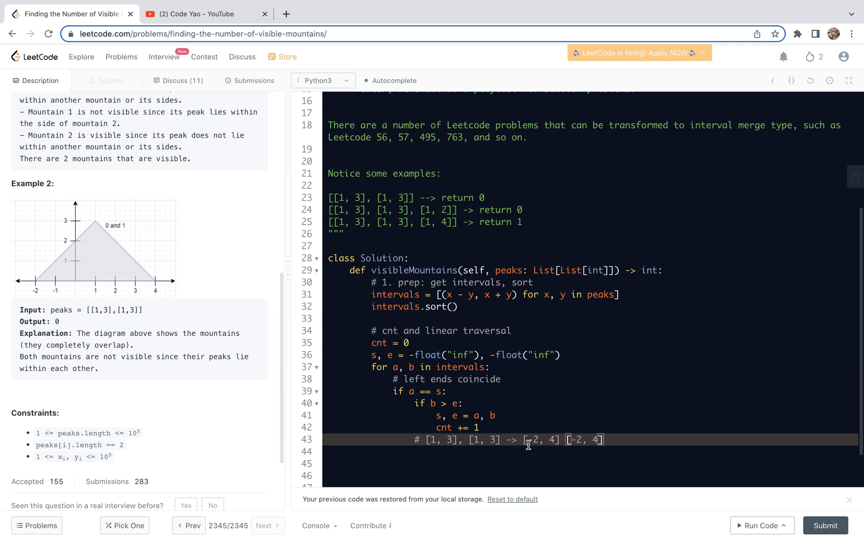
{"action": "left_click_drag", "start_coordinate": [523, 439], "coordinate": [606, 439]}
{"action": "type", "text": "if b"}
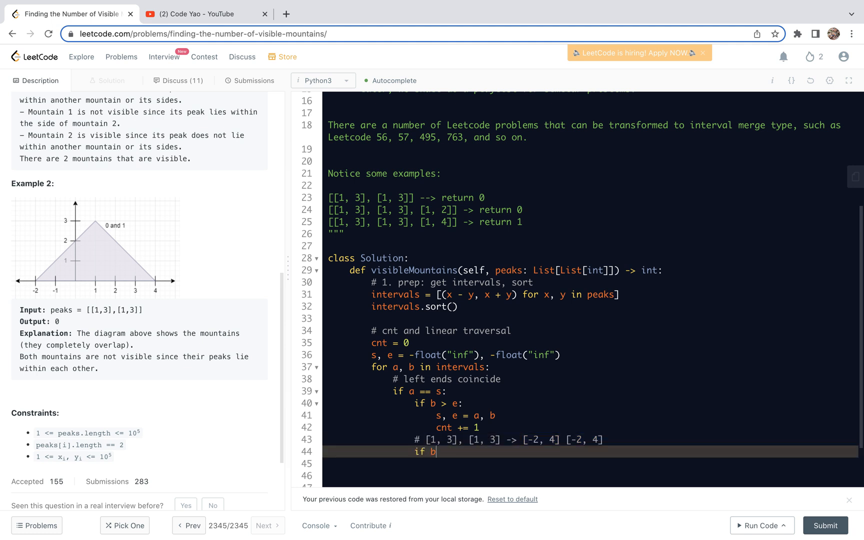
Add 'if b == e: cnt -= 1' followed by cnt = max(cnt, 0)
{"action": "type", "text": "== e:"}
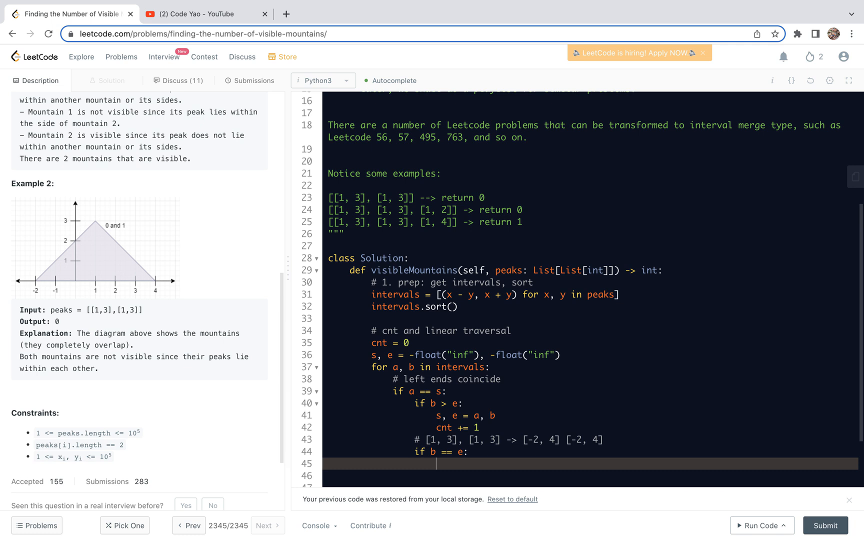
{"action": "type", "text": "cnt -"}
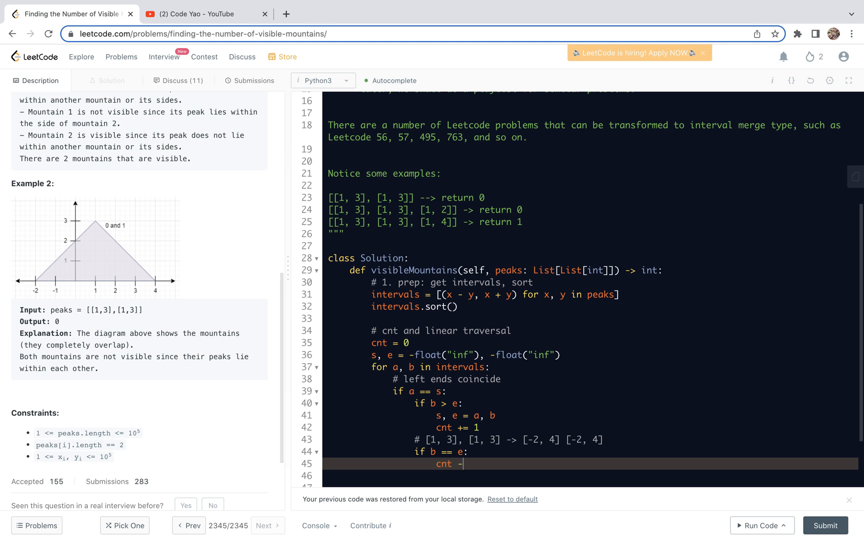
{"action": "type", "text": "= 1"}
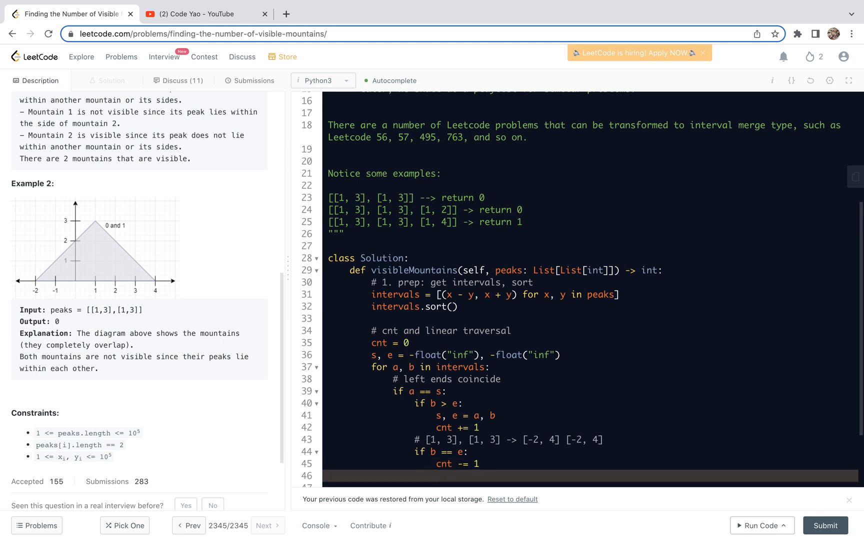
{"action": "type", "text": "c"}
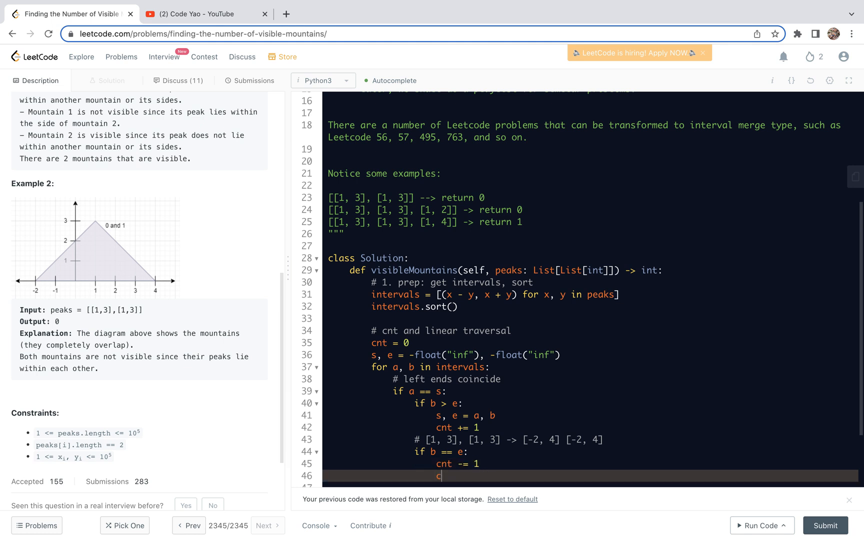
{"action": "type", "text": "nt = m"}
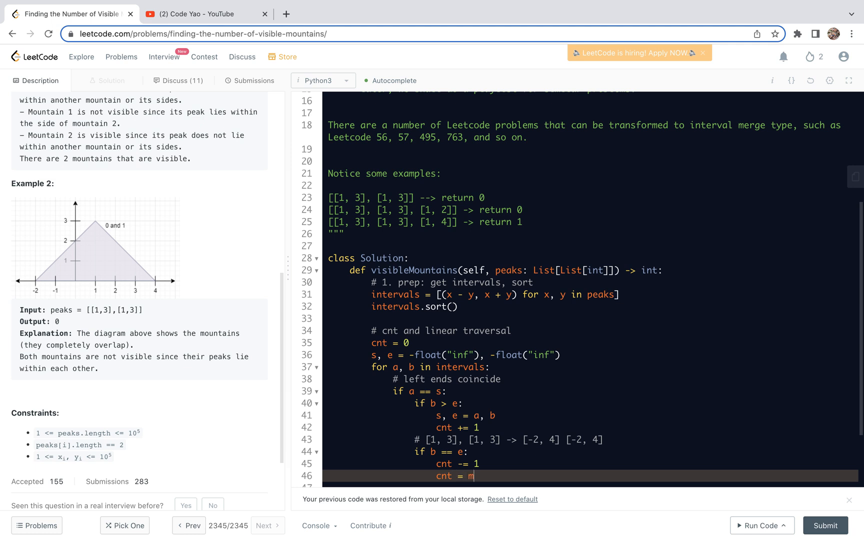
{"action": "type", "text": "ax(cnt)"}
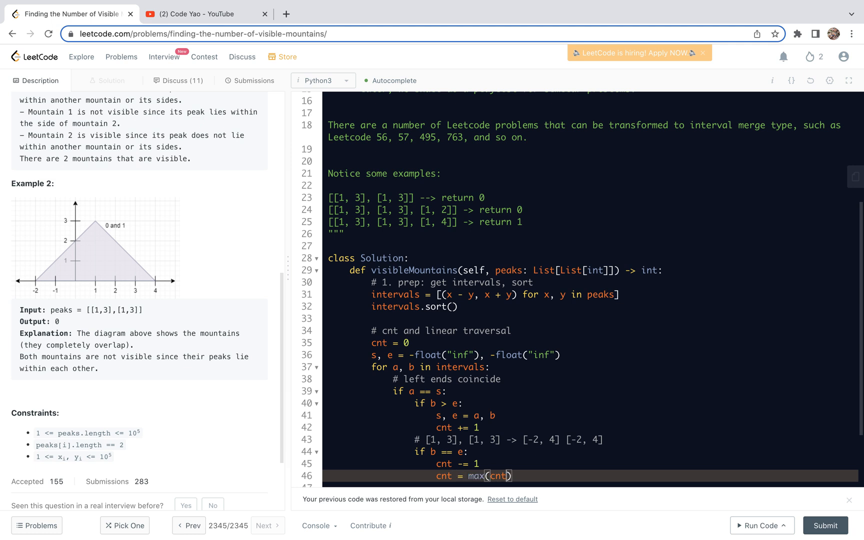
{"action": "type", "text": ", 0"}
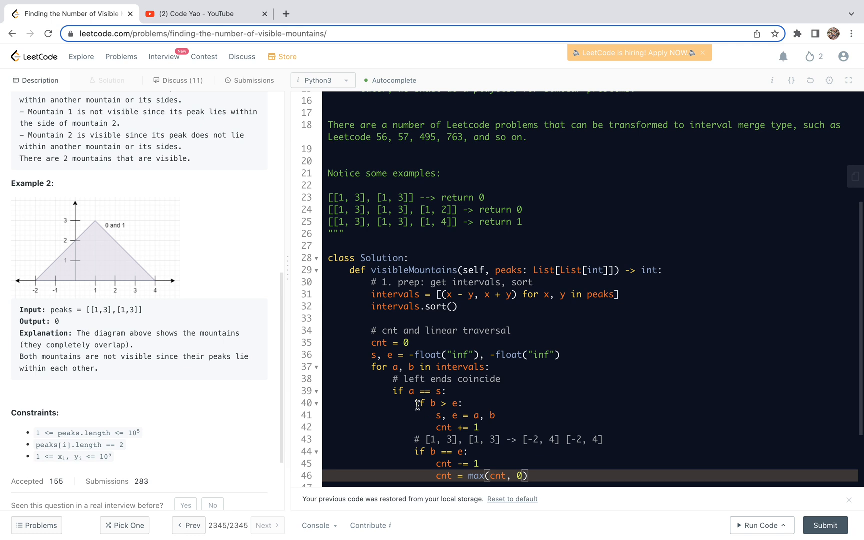
{"action": "mouse_move", "coordinate": [416, 432]}
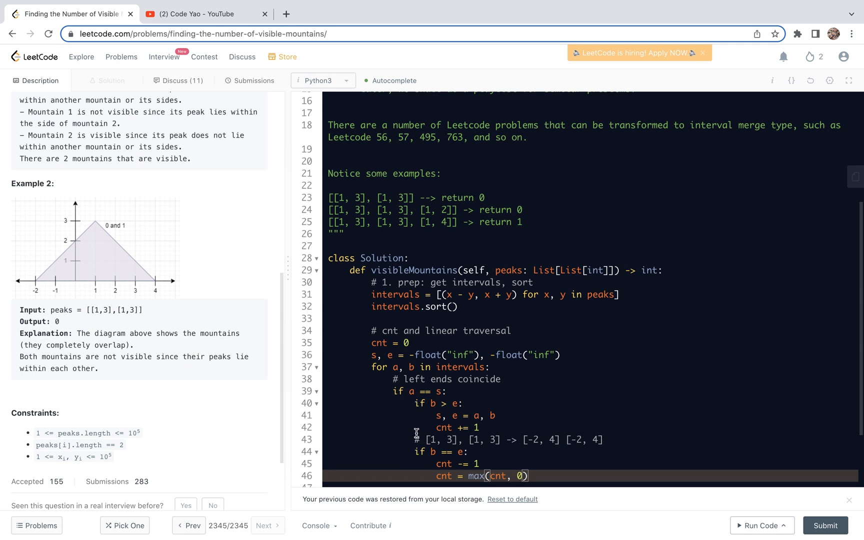
{"action": "mouse_move", "coordinate": [418, 453]}
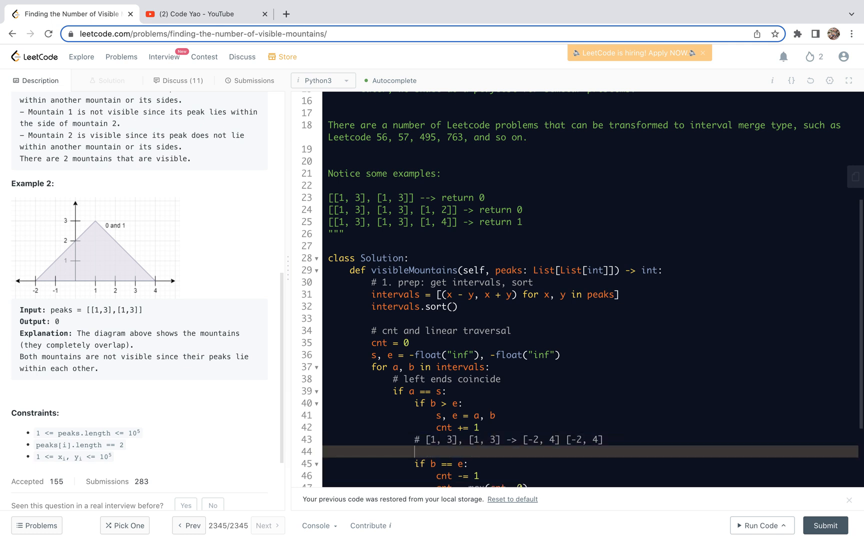
Write the comment '# intervals: [-2, 6], [-2, 8], [-2, 10]' above the b == e check
{"action": "type", "text": "# intervals: [-2, 6], ["}
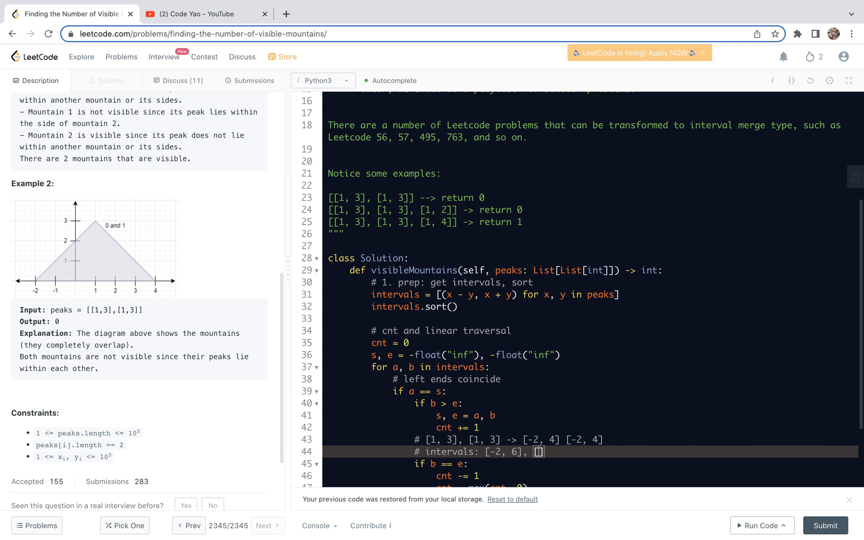
{"action": "type", "text": "-2, 8"}
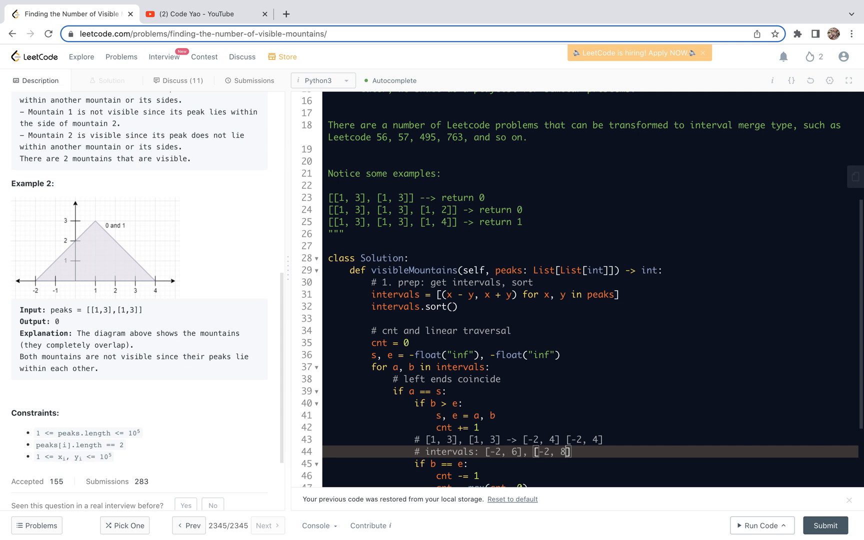
{"action": "scroll", "scroll_direction": "down", "scroll_amount": 3}
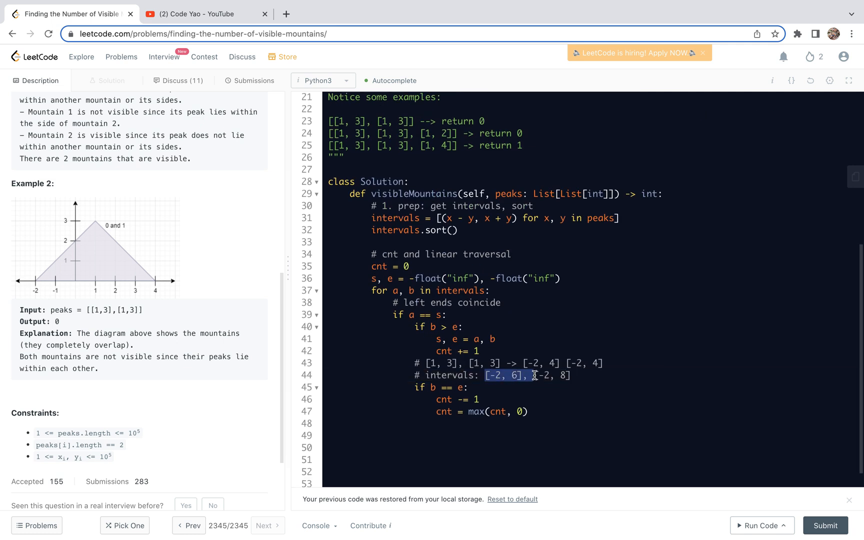
{"action": "left_click", "coordinate": [578, 375]}
{"action": "type", "text": ", [-2,"}
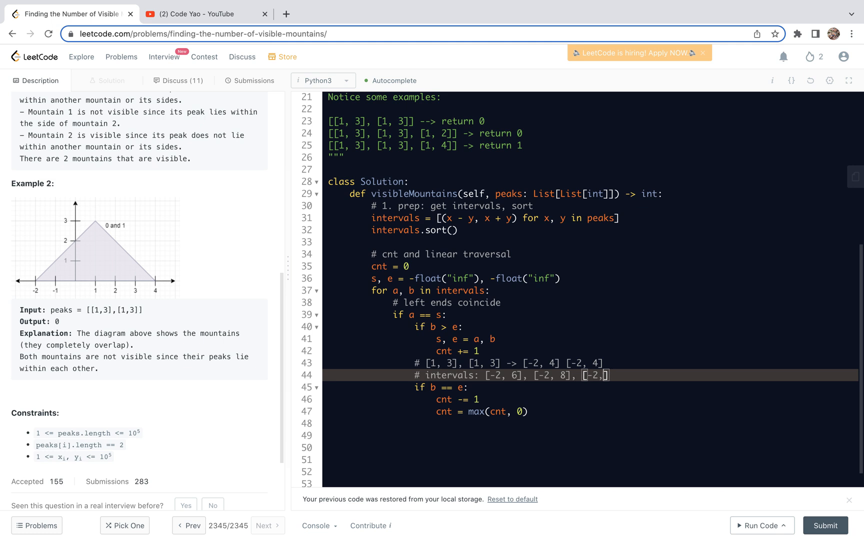
{"action": "type", "text": "10"}
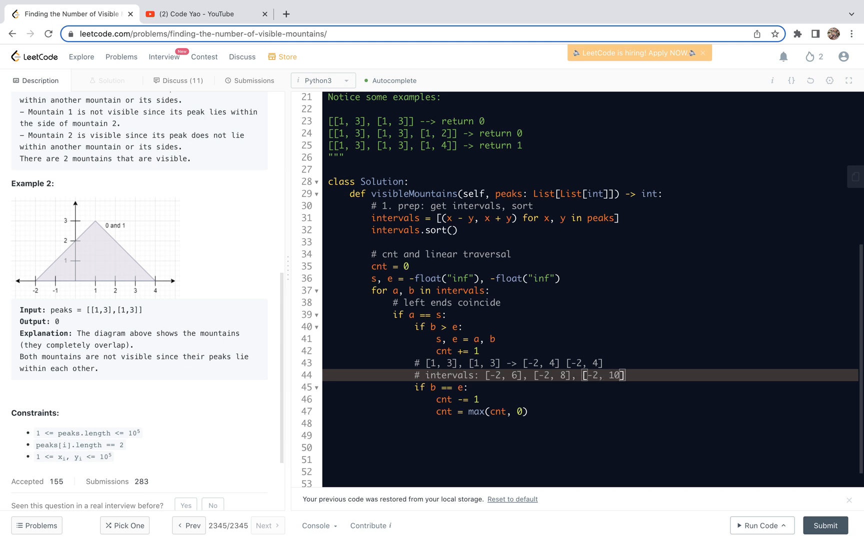
Highlight the [-2, 8] interval and the b == e and b > e checks while explaining
{"action": "left_click_drag", "start_coordinate": [414, 388], "coordinate": [502, 411]}
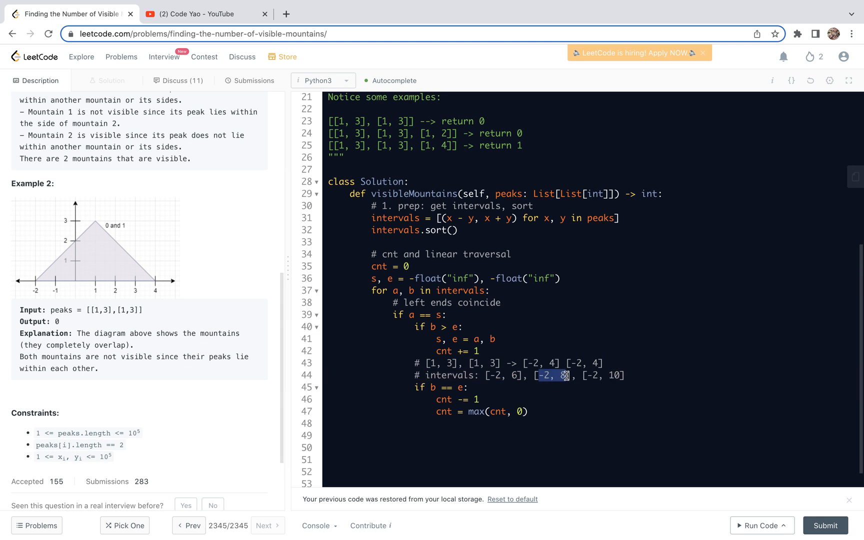
{"action": "mouse_move", "coordinate": [497, 342]}
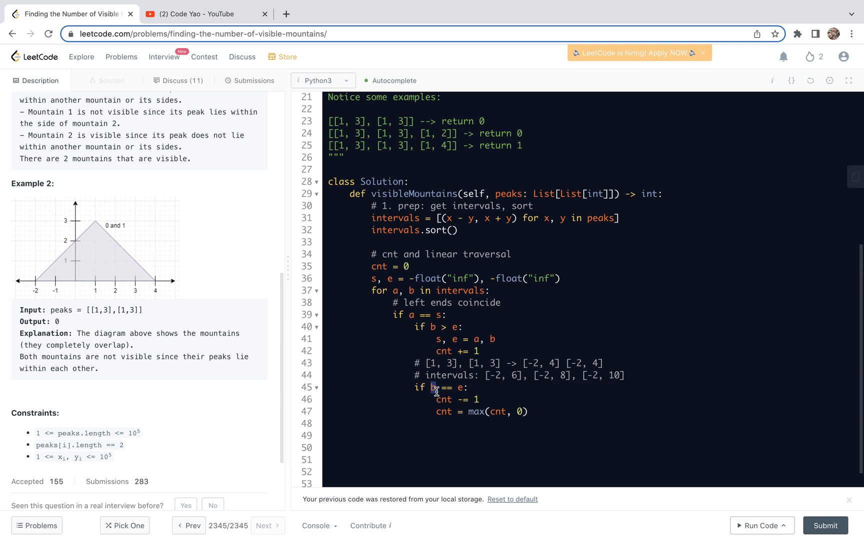
{"action": "left_click_drag", "start_coordinate": [434, 387], "coordinate": [527, 411]}
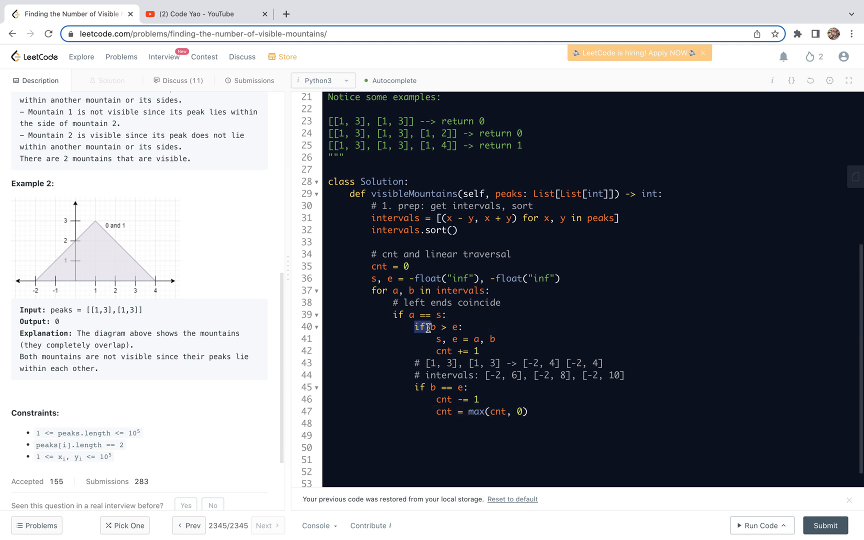
{"action": "double_click", "coordinate": [420, 326]}
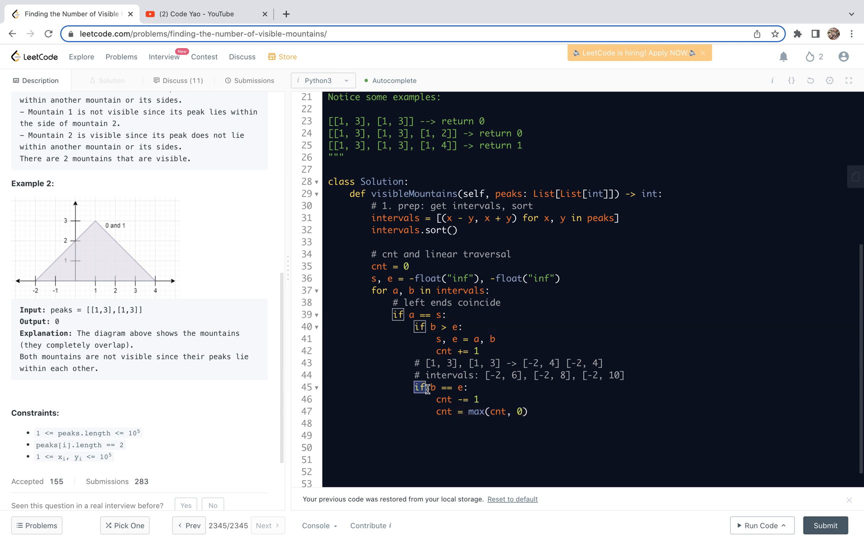
{"action": "left_click", "coordinate": [435, 423]}
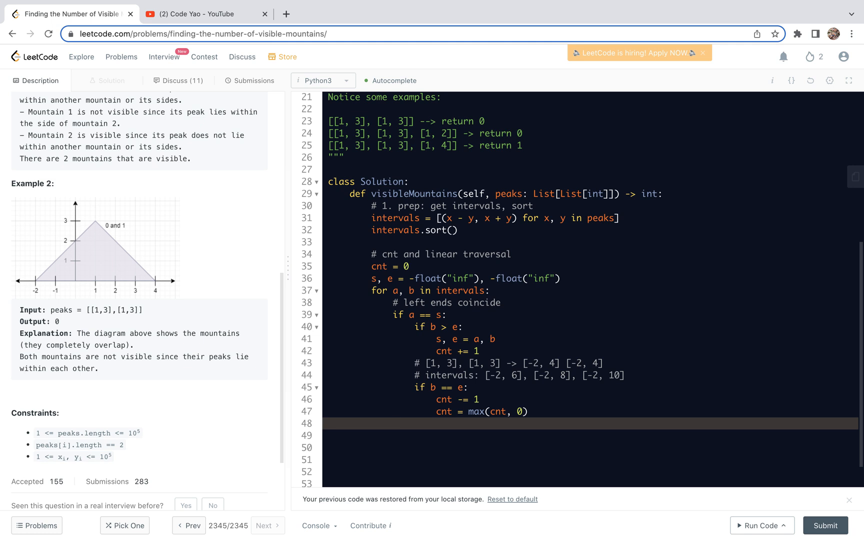
Add an else branch with a comment noting left ends don't coincide, i.e. a > s
{"action": "type", "text": "else:"}
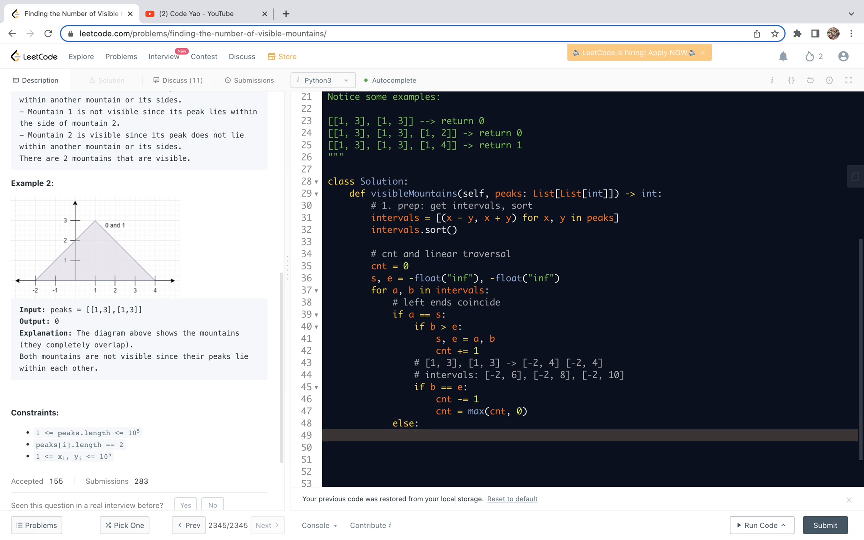
{"action": "left_click", "coordinate": [421, 431]}
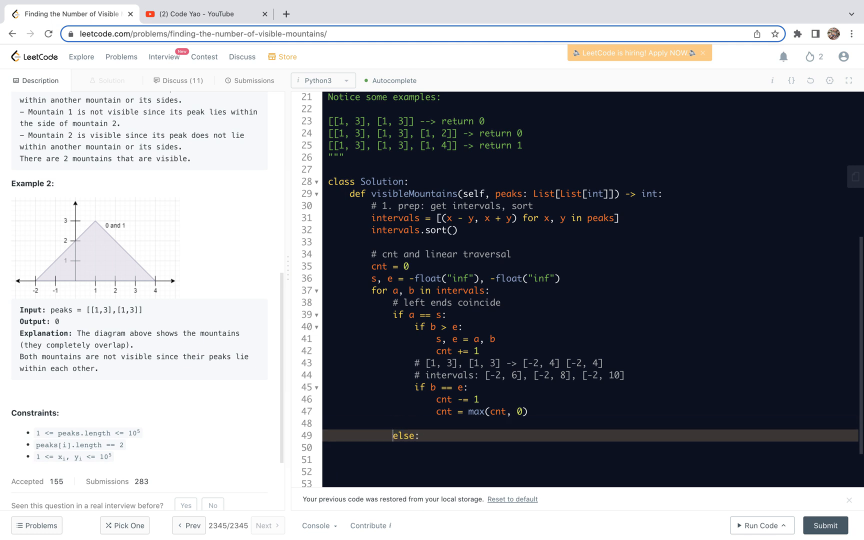
{"action": "type", "text": "# left ends do not co"}
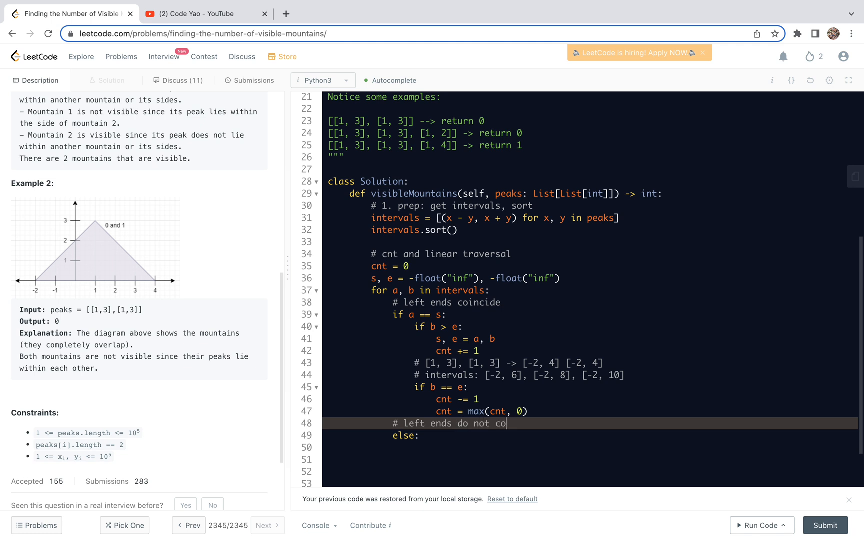
{"action": "type", "text": "incide, i.e"}
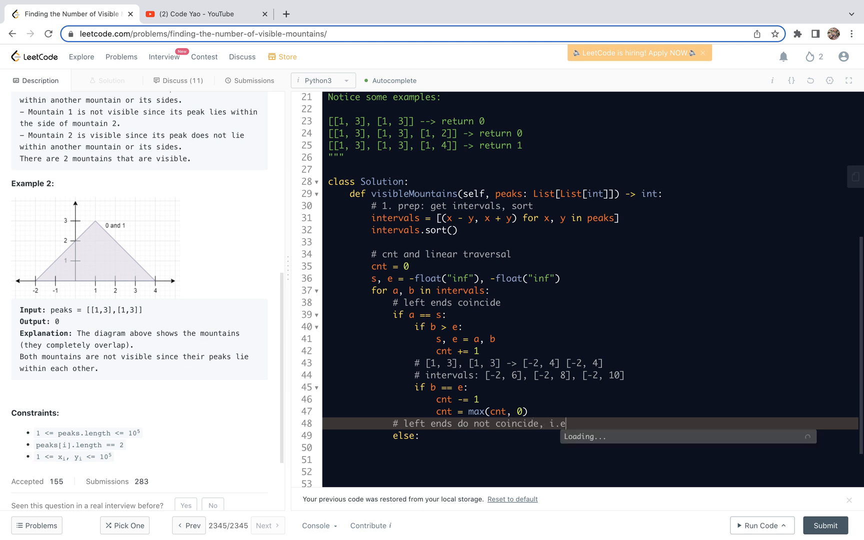
{"action": "type", "text": ", a >"}
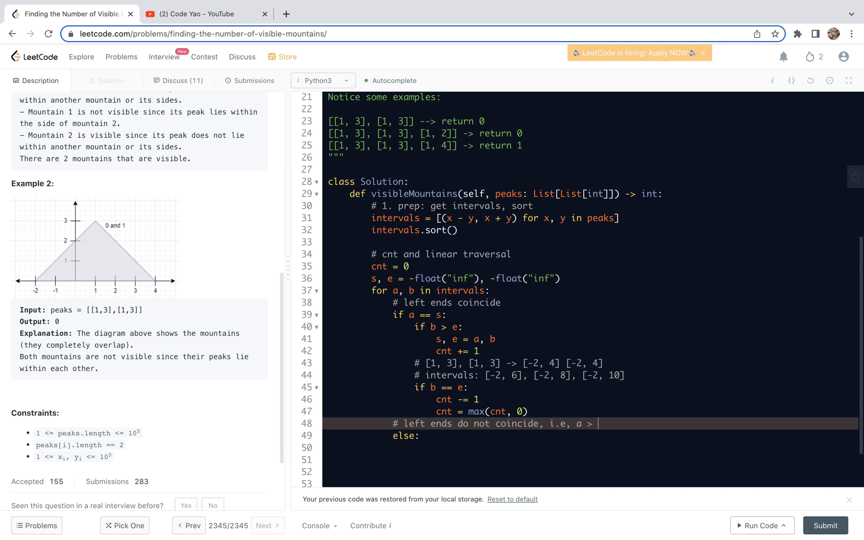
{"action": "type", "text": "s"}
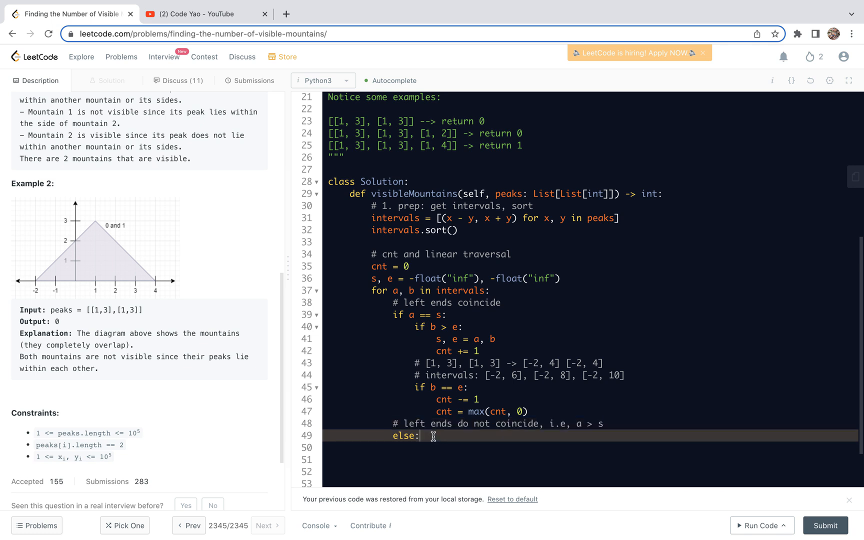
In the else, if b > e increment cnt and set s, e = a, b; then return cnt
{"action": "type", "text": "if"}
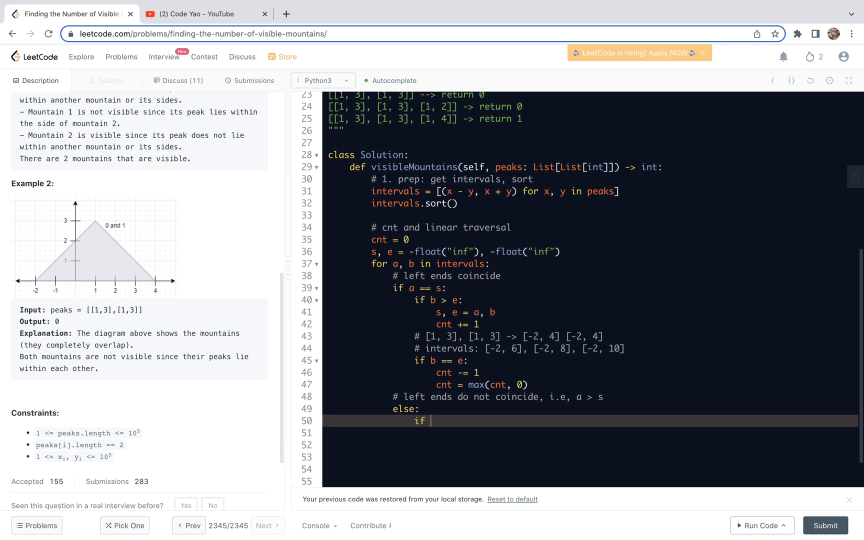
{"action": "type", "text": "b > e:"}
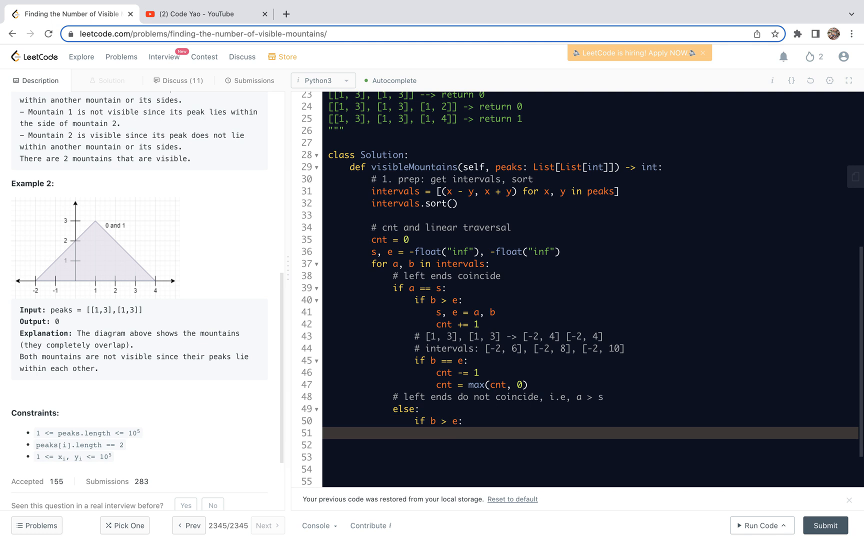
{"action": "type", "text": "cnt"}
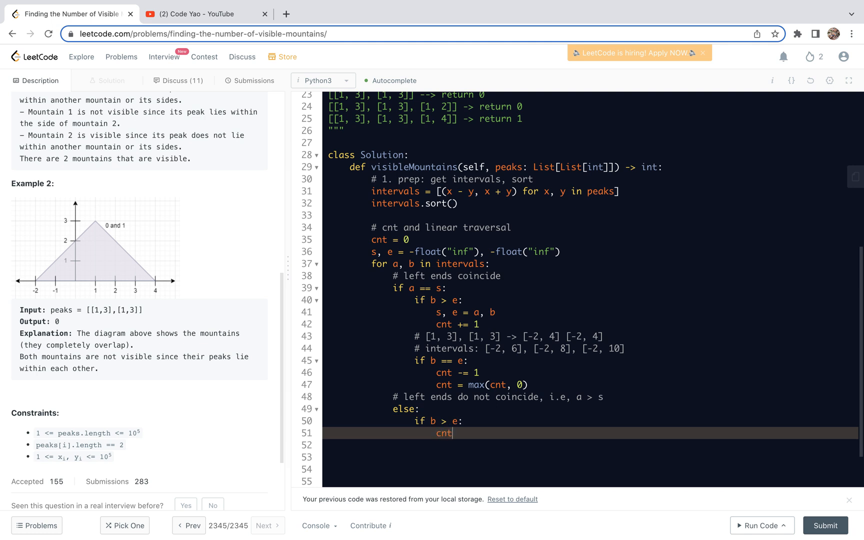
{"action": "type", "text": "+"}
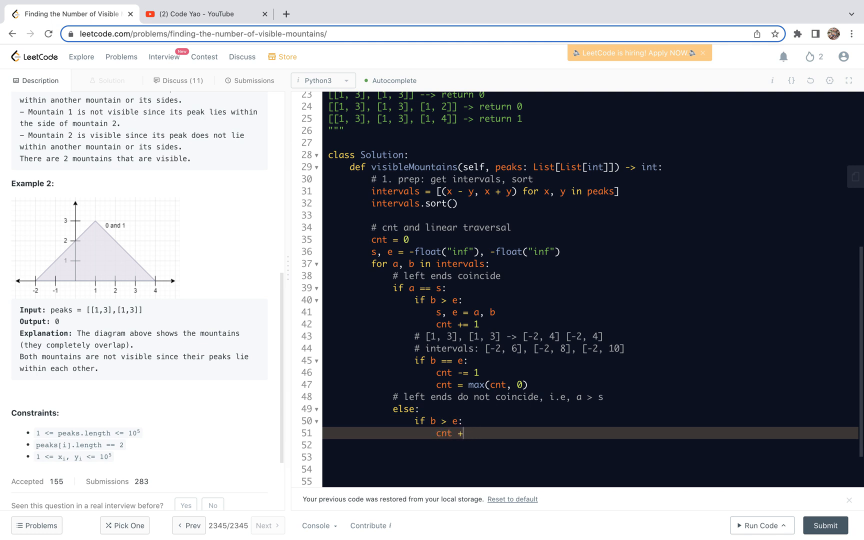
{"action": "type", "text": "= 1"}
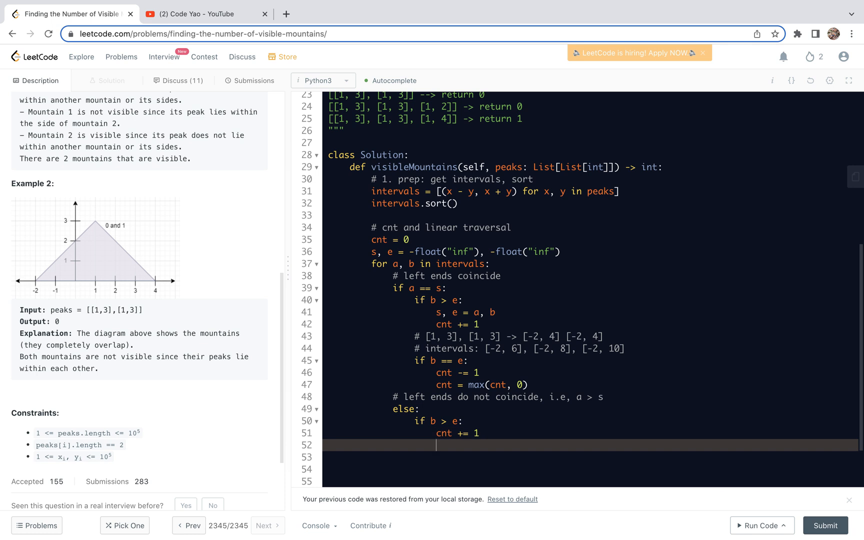
{"action": "type", "text": "s, e = a,"}
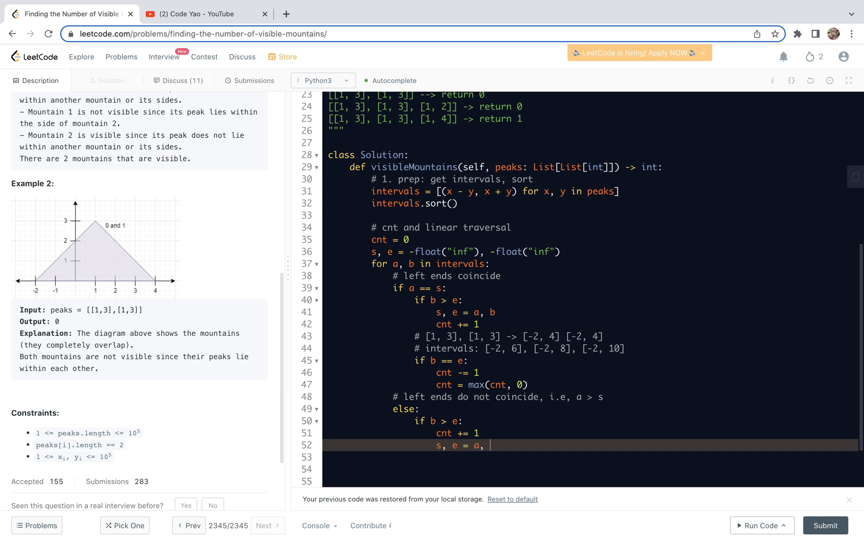
{"action": "type", "text": "b"}
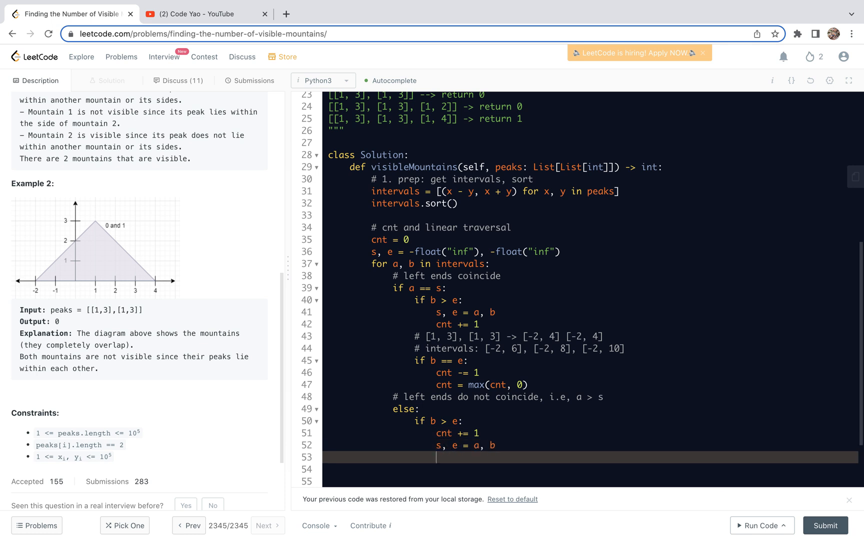
{"action": "type", "text": "return"}
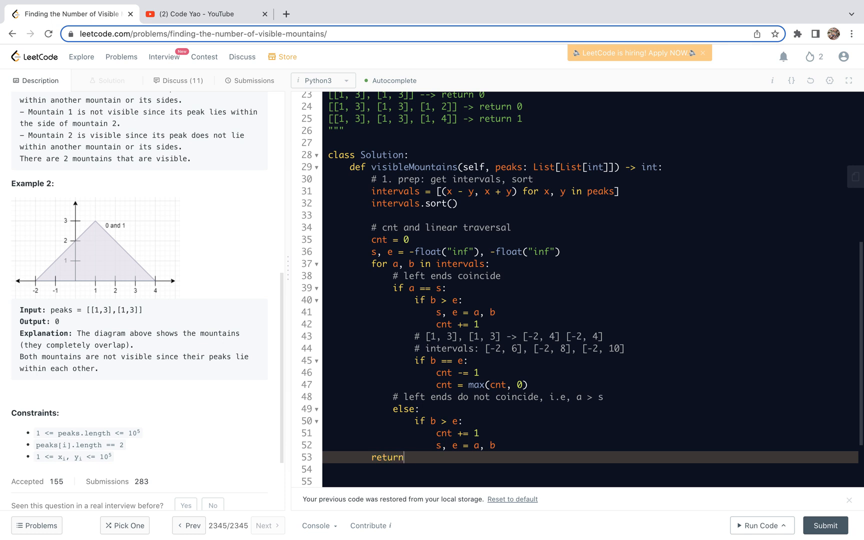
{"action": "type", "text": "cn"}
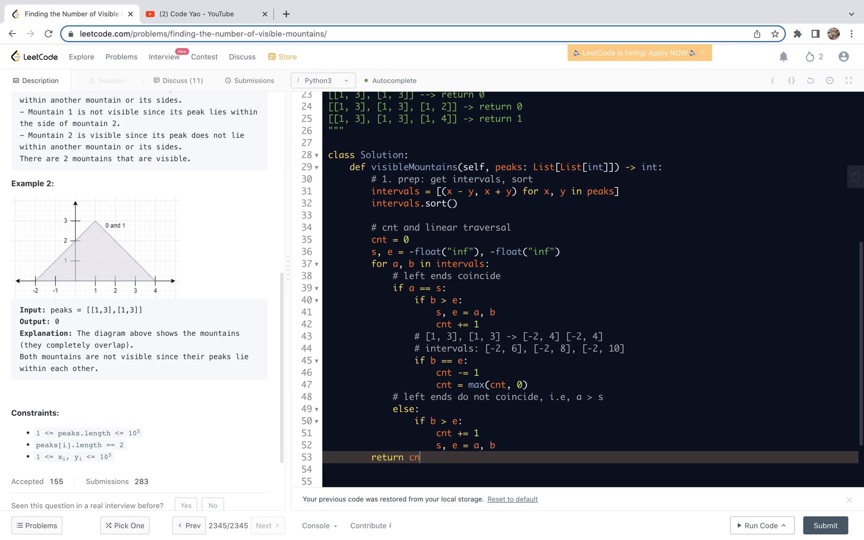
{"action": "type", "text": "t"}
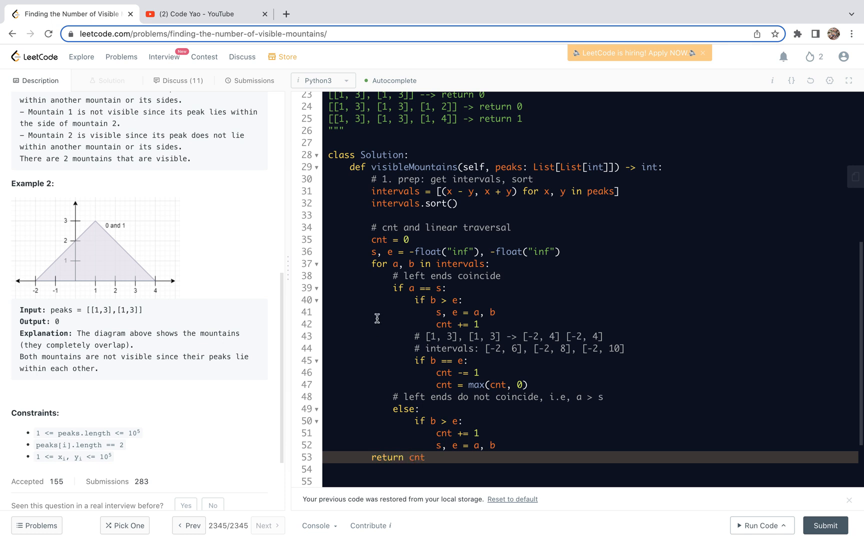
{"action": "mouse_move", "coordinate": [380, 254]}
{"action": "type", "text": " 2."}
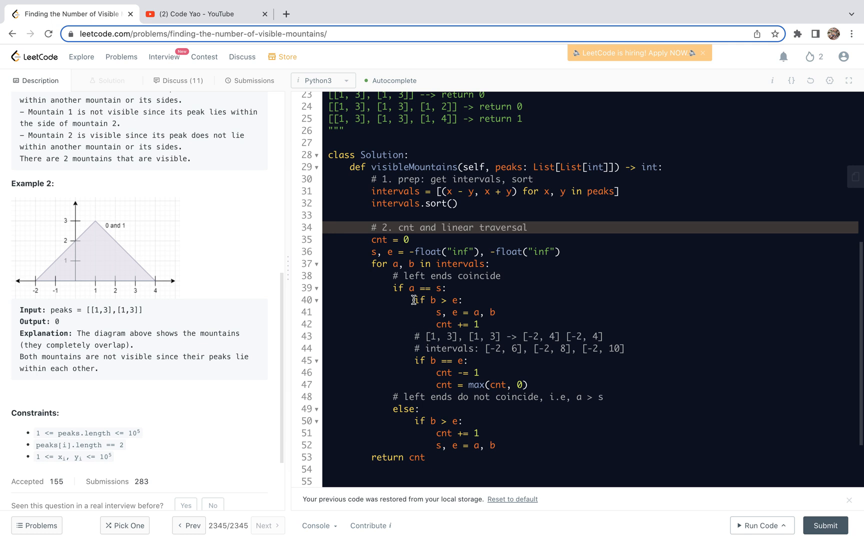
Highlight the equal-right-ends check and renumber the traversal comment as '# 2.'
{"action": "left_click_drag", "start_coordinate": [416, 300], "coordinate": [479, 324]}
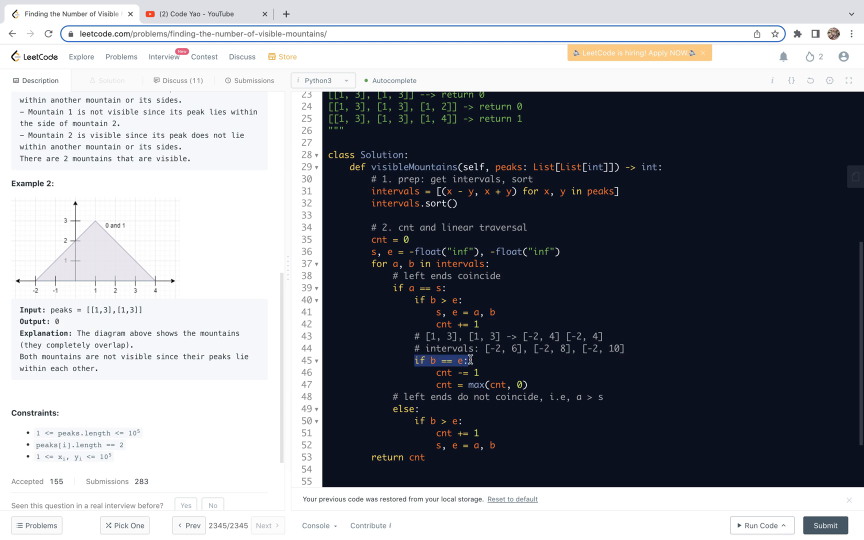
{"action": "mouse_move", "coordinate": [446, 340]}
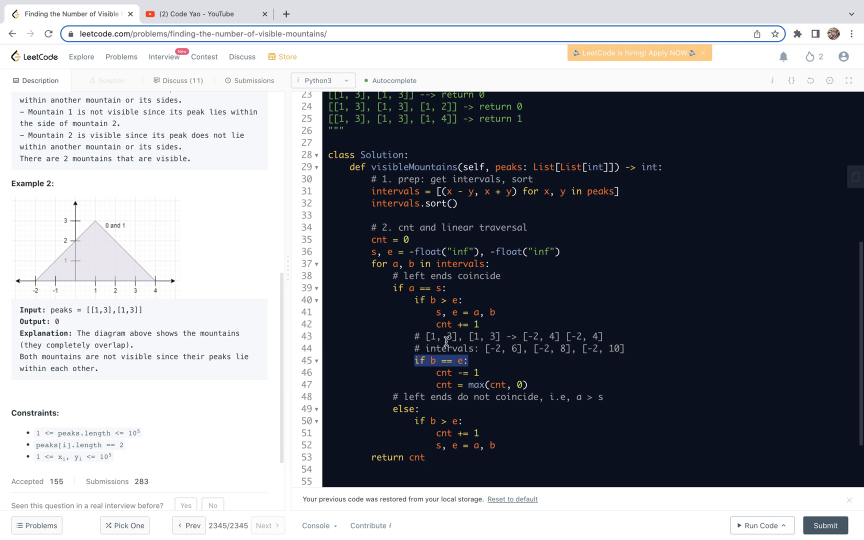
{"action": "left_click", "coordinate": [447, 336]}
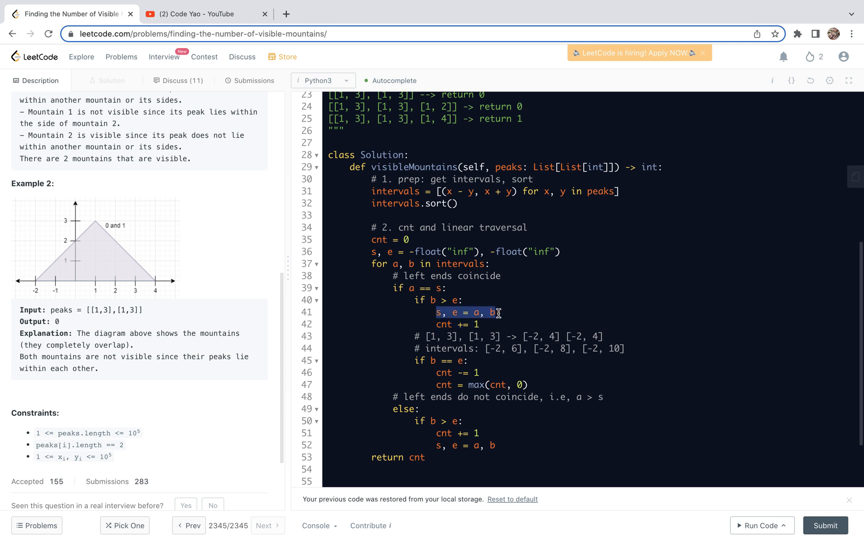
{"action": "mouse_move", "coordinate": [484, 367]}
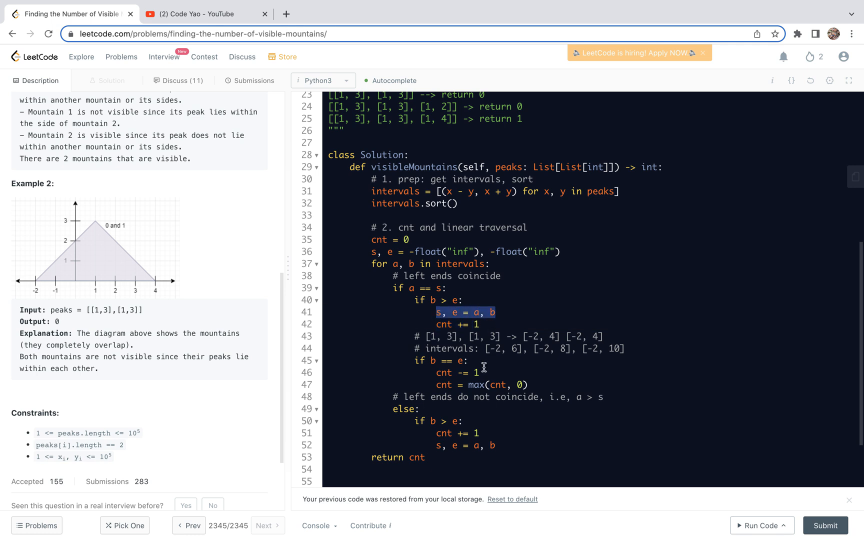
{"action": "mouse_move", "coordinate": [481, 358]}
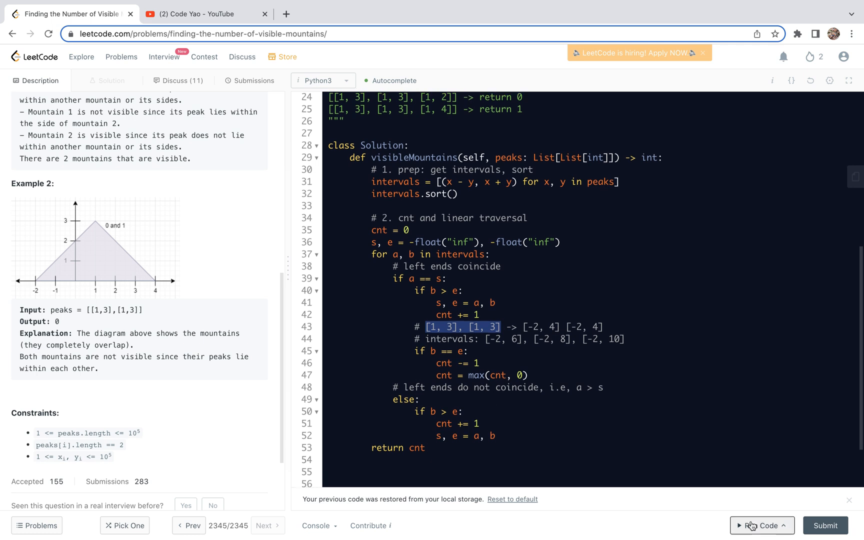
Run the solution on the sample input (Accepted, output 2), then submit it
{"action": "left_click", "coordinate": [761, 525]}
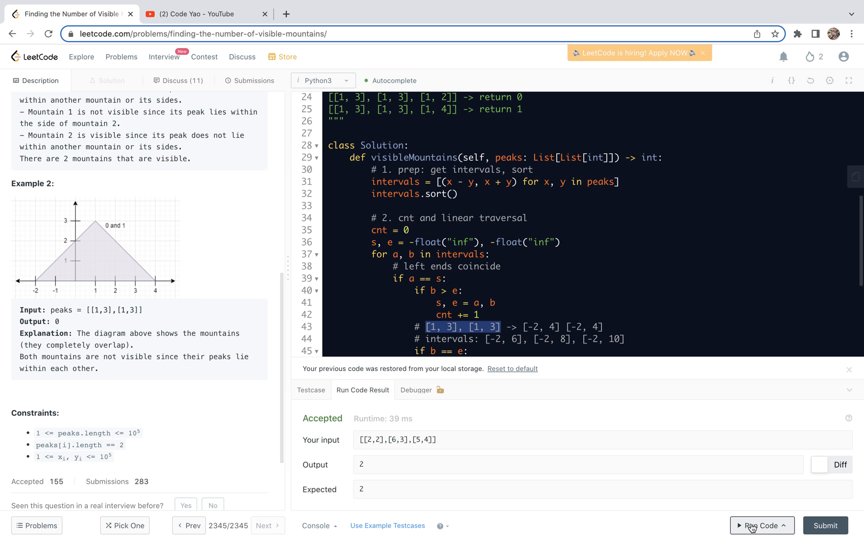
{"action": "mouse_move", "coordinate": [813, 519]}
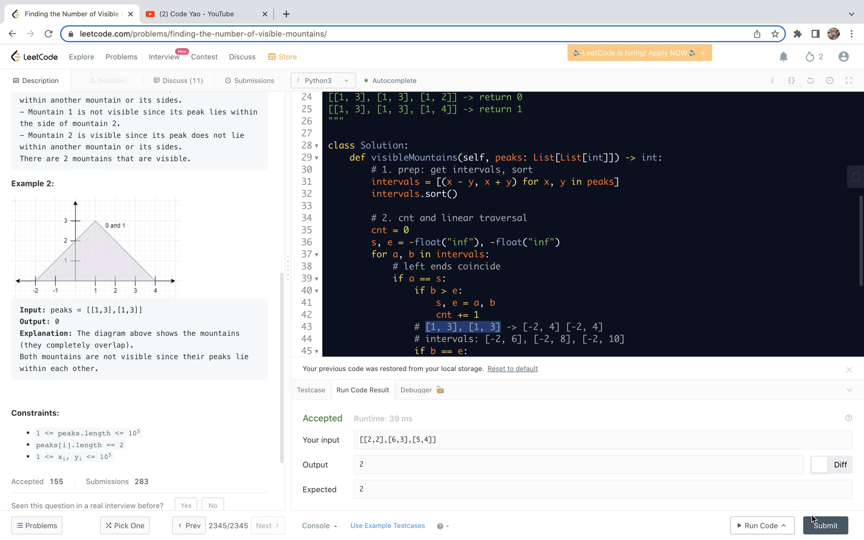
{"action": "left_click", "coordinate": [825, 525]}
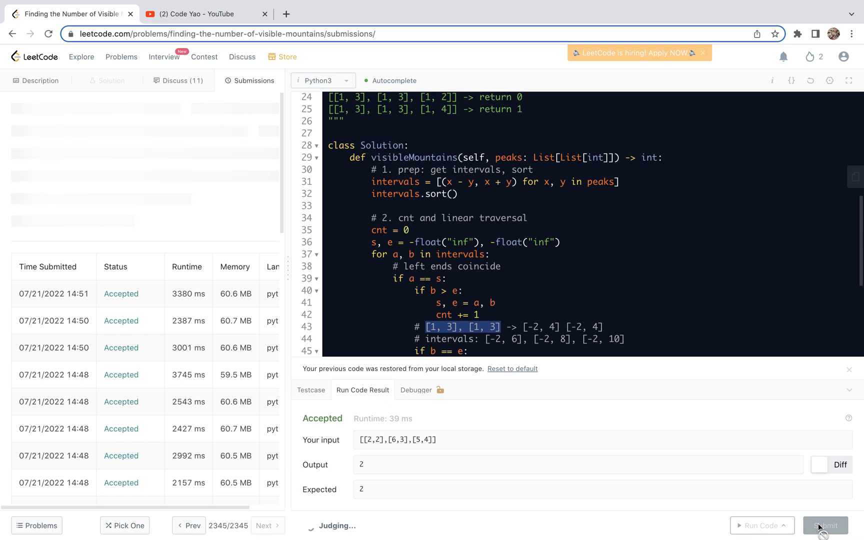
Confirm the Python3 submission succeeded (2553 ms, 59.8 MB) and return to the docstring notes
{"action": "left_click", "coordinate": [825, 525]}
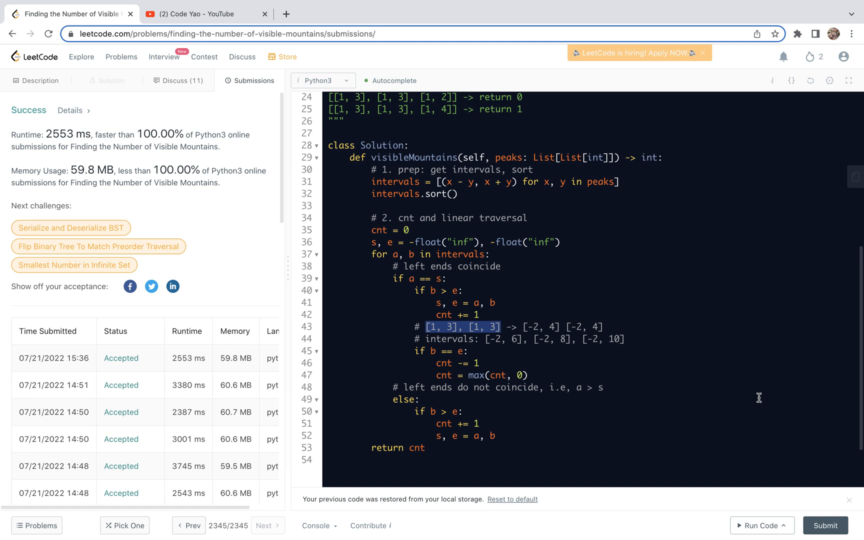
{"action": "mouse_move", "coordinate": [725, 381]}
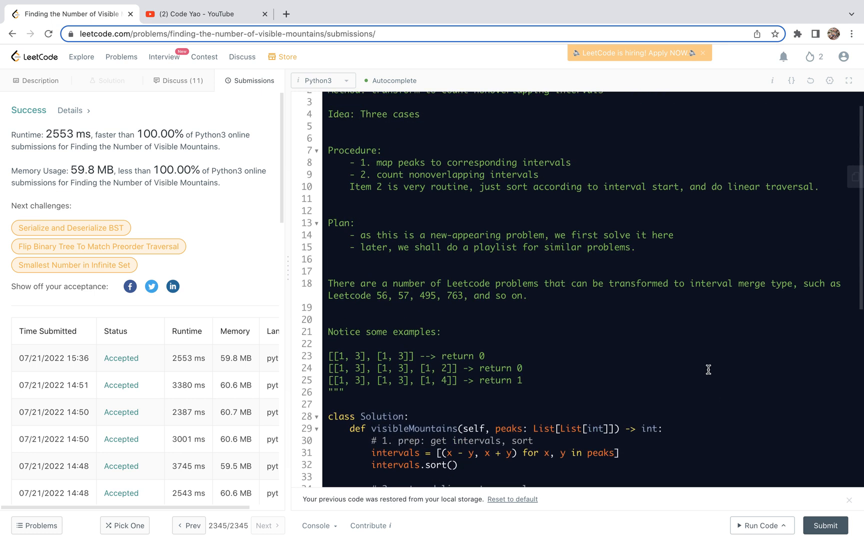
{"action": "mouse_move", "coordinate": [514, 294]}
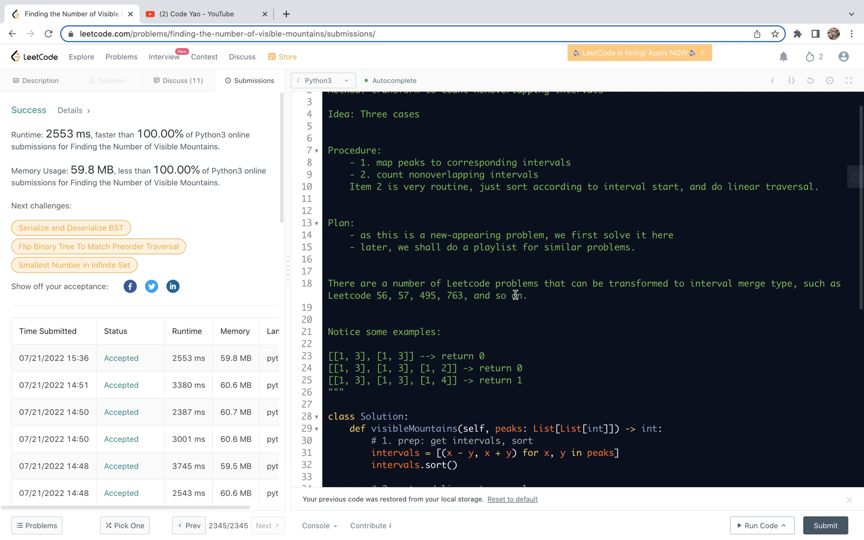
{"action": "mouse_move", "coordinate": [512, 292]}
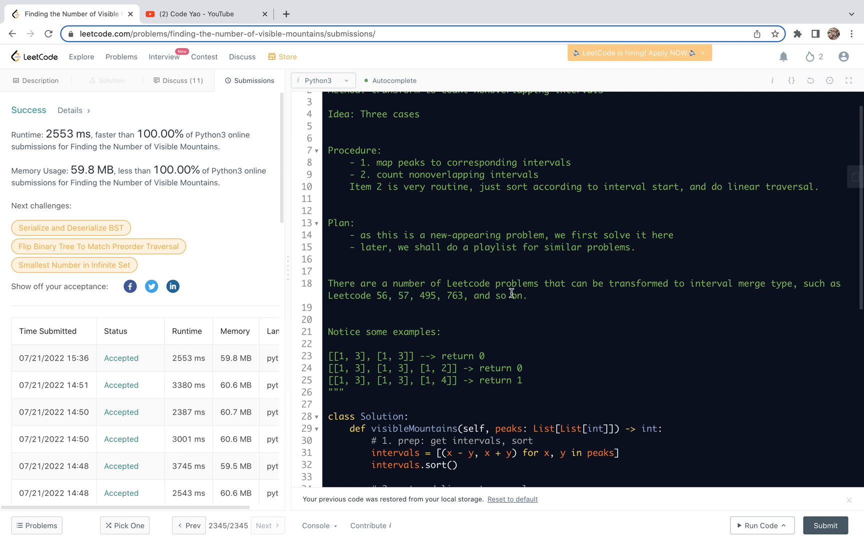